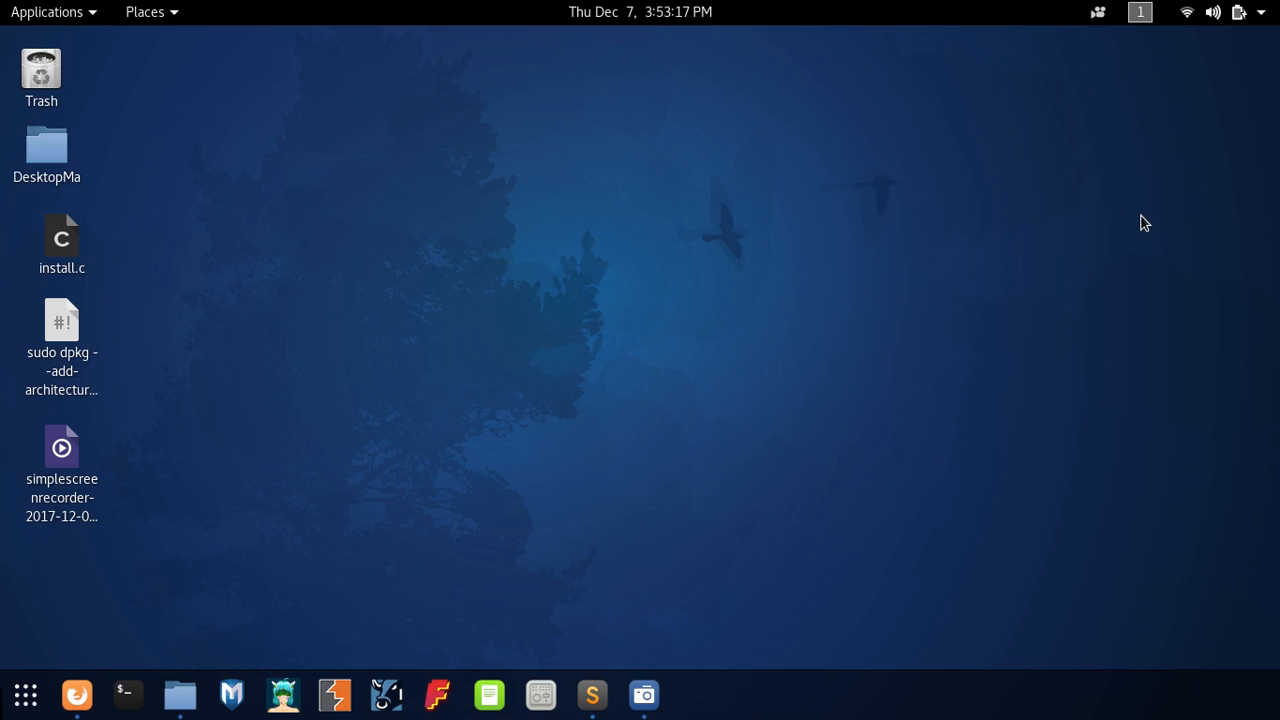
mouse_move(1092, 24)
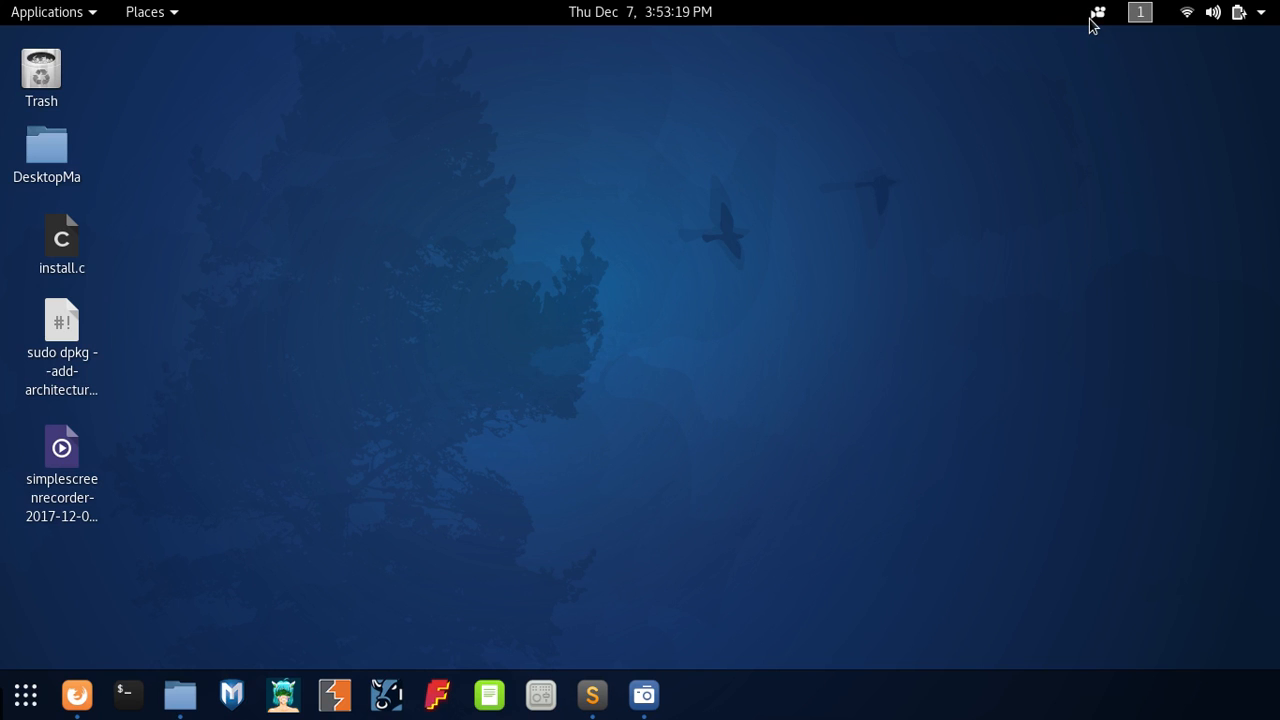
- Run the copied i386 add-architecture command in the terminal, then copy the apt-get update line
left_click(1097, 12)
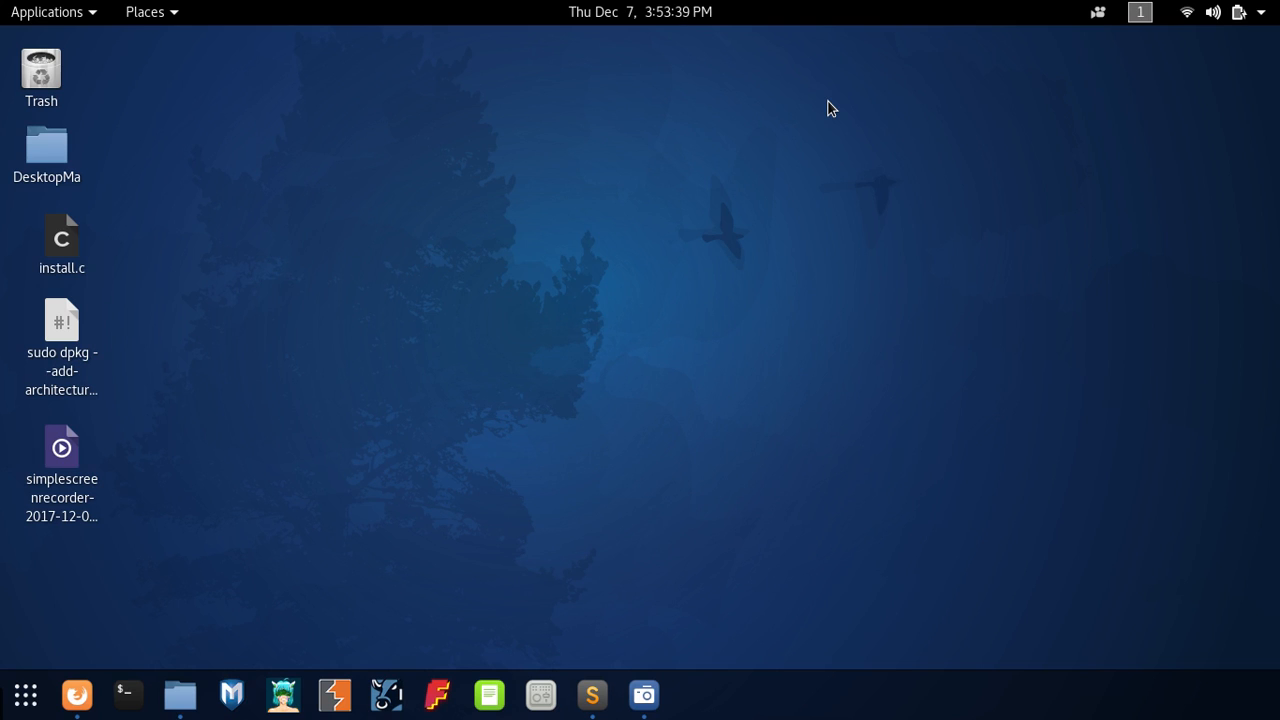
mouse_move(647, 457)
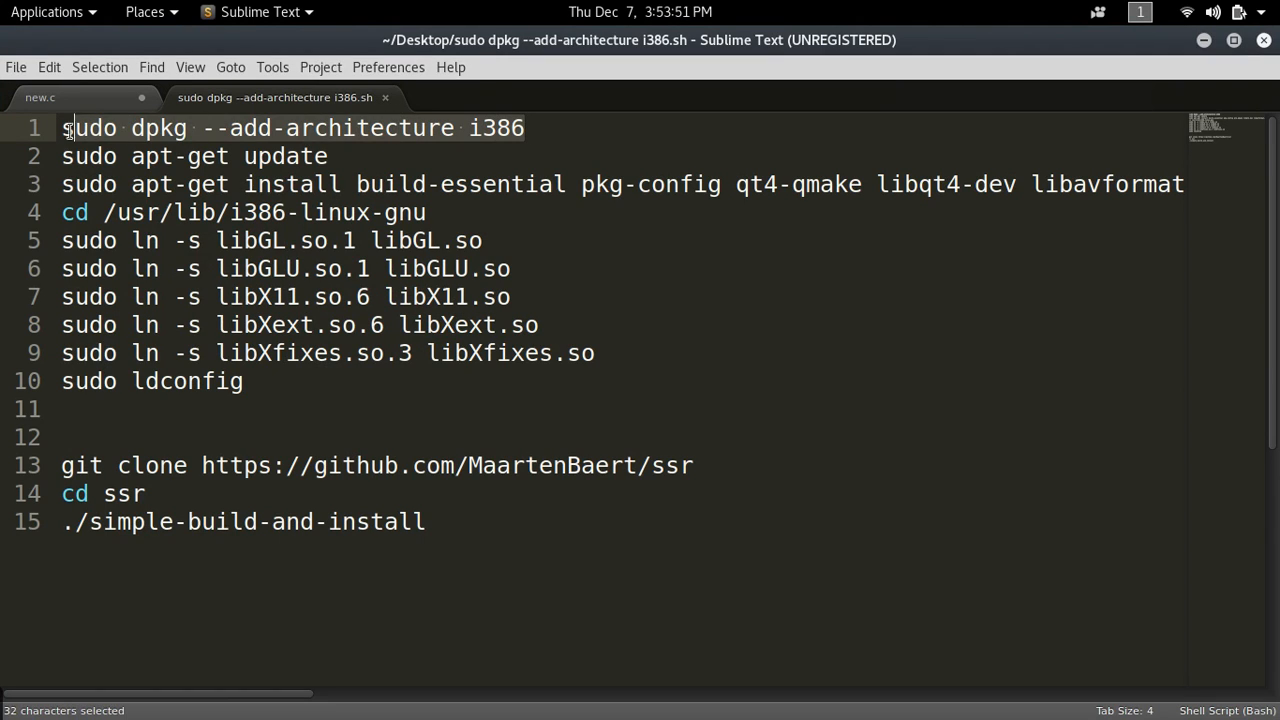
key("ctrl+c")
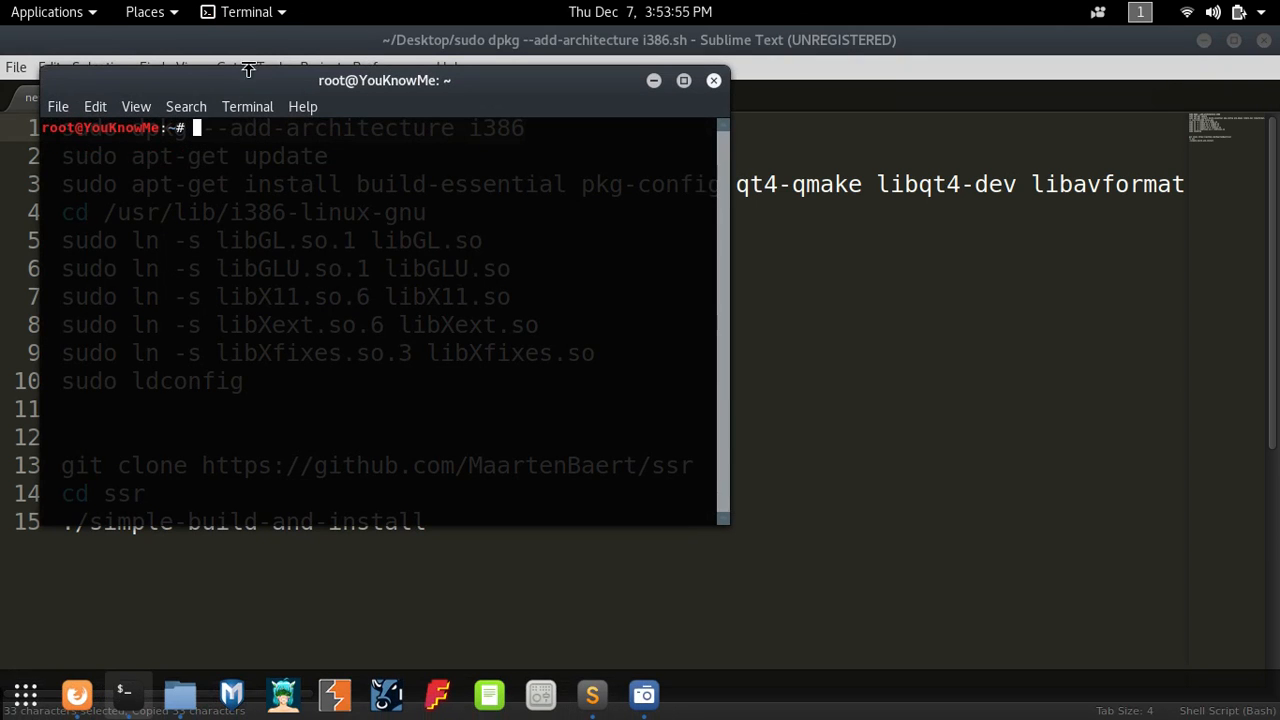
mouse_move(485, 90)
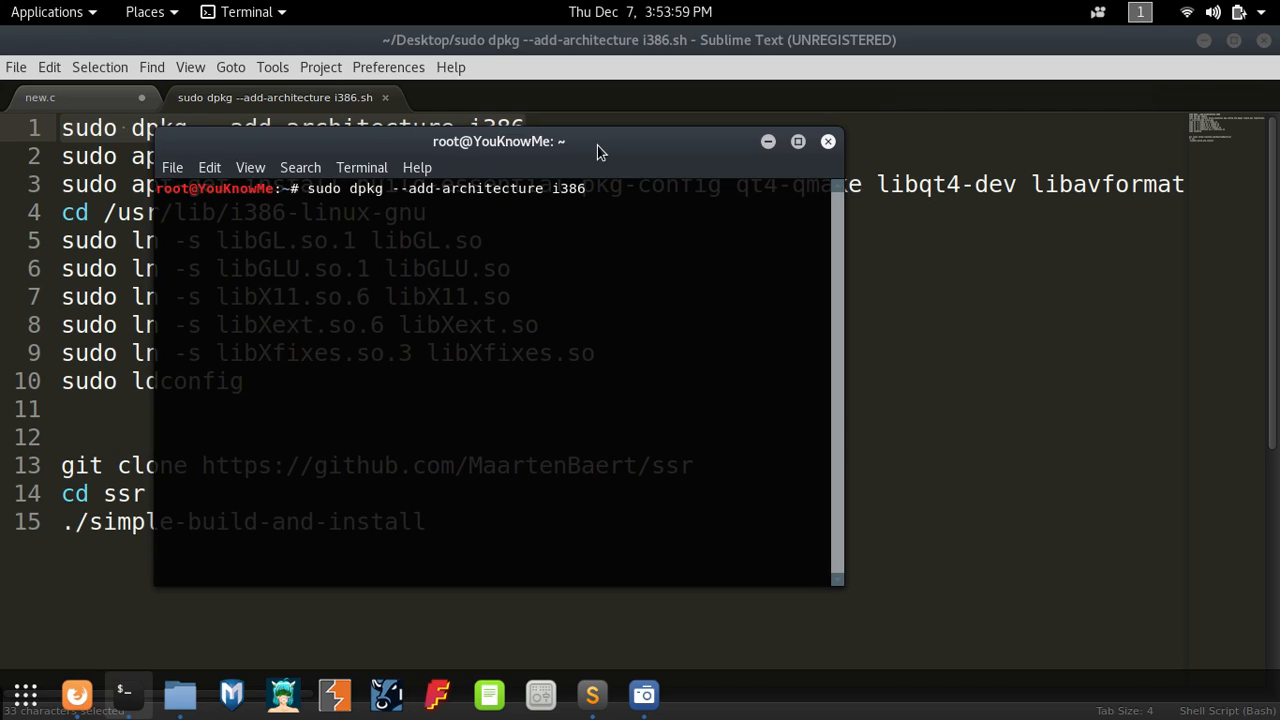
key("Return")
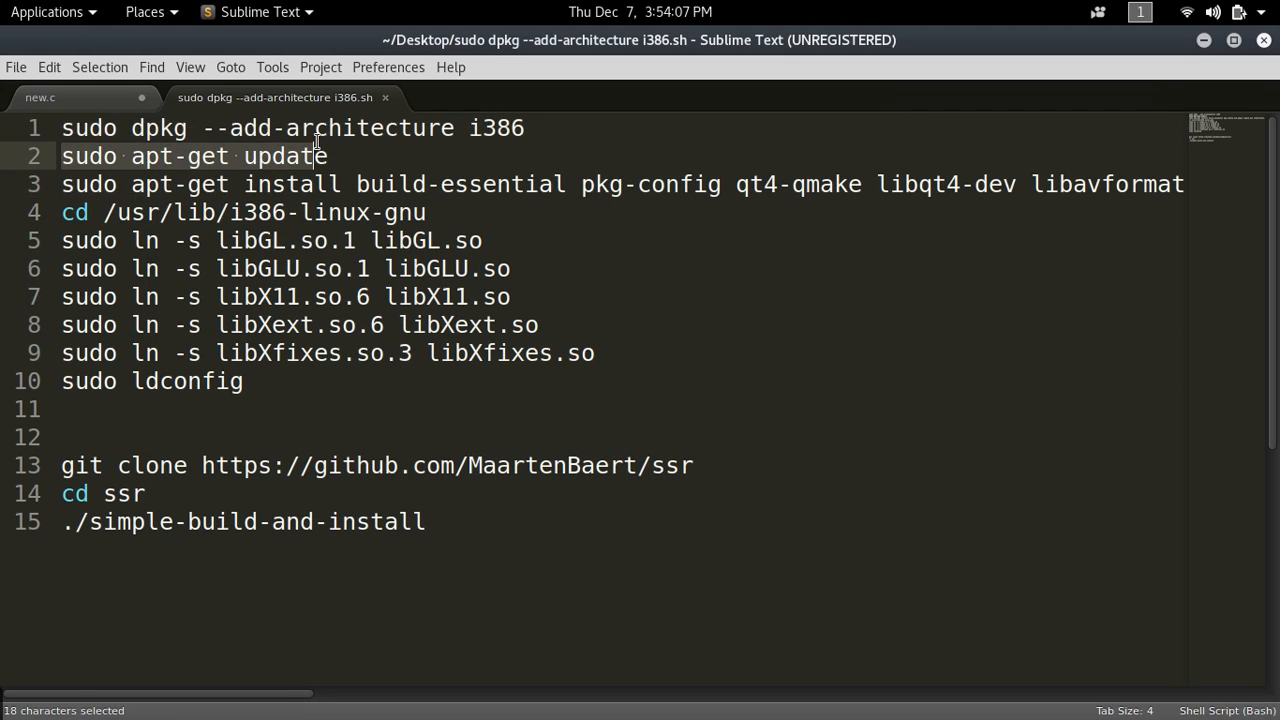
key("ctrl+c")
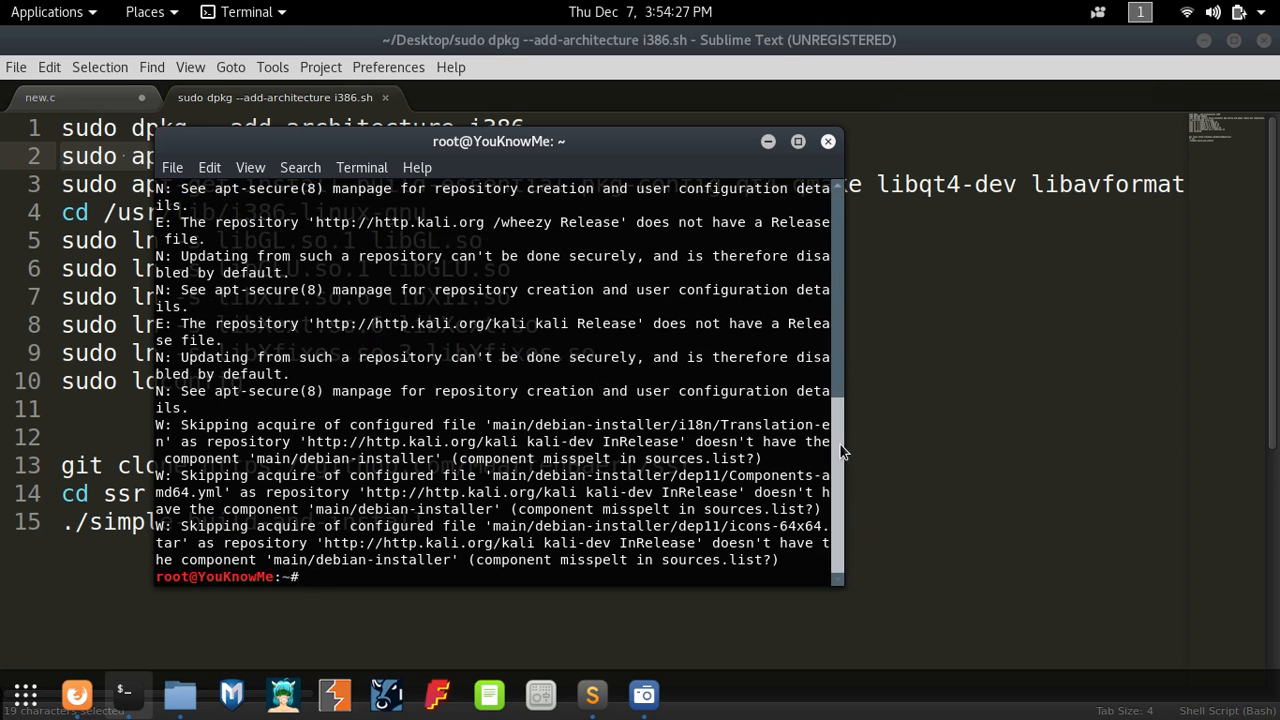
scroll("up", 3)
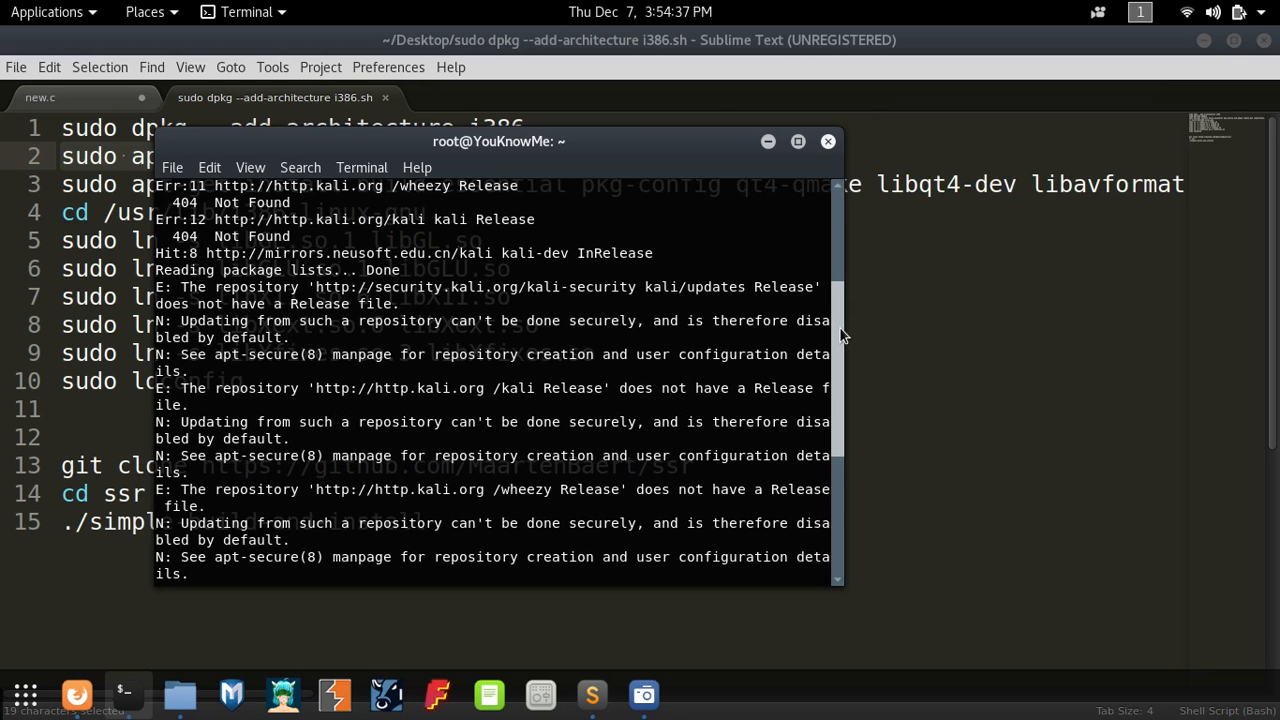
scroll("up", 3)
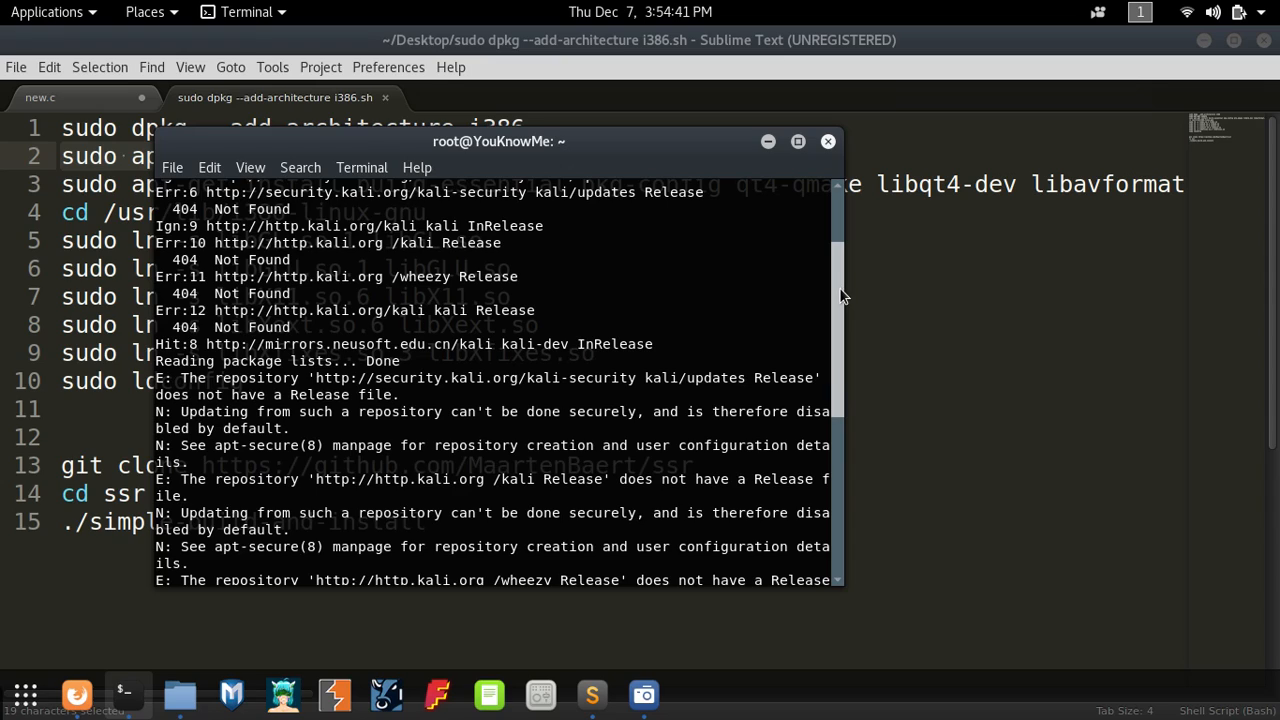
scroll("down", 3)
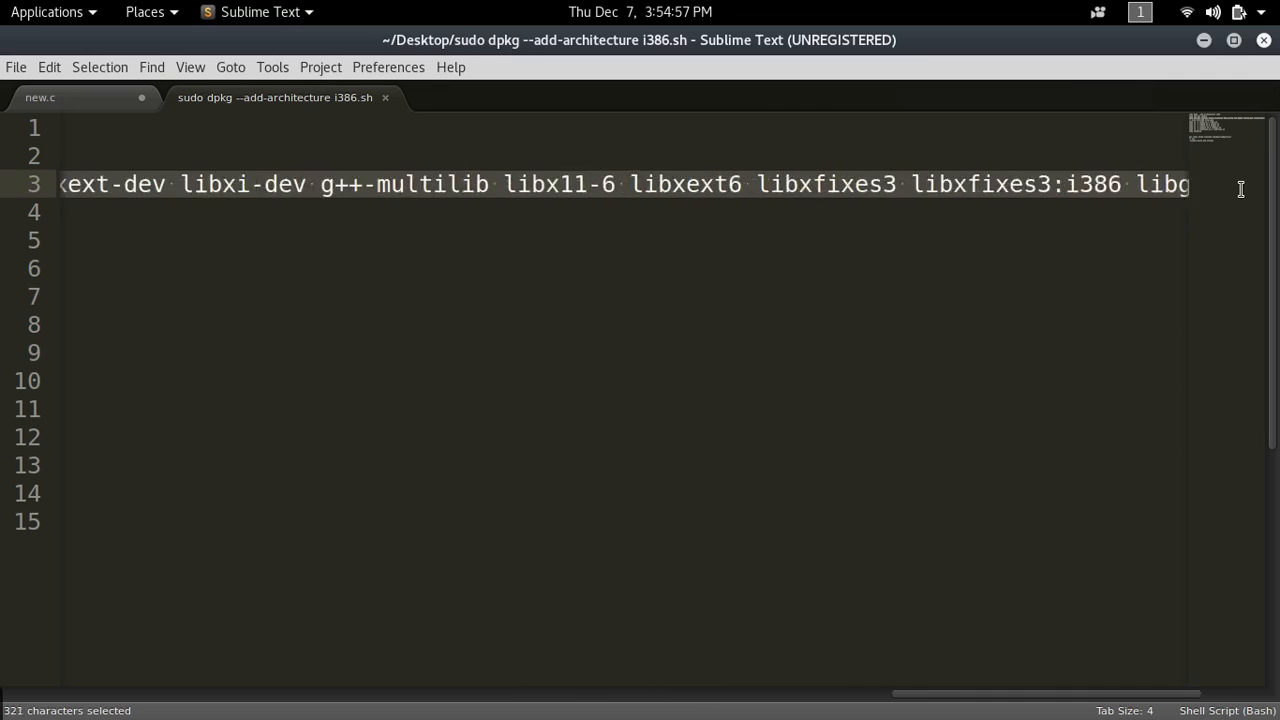
- Run the copied build-dependency apt-get install line; all packages are already newest
key("ctrl+c")
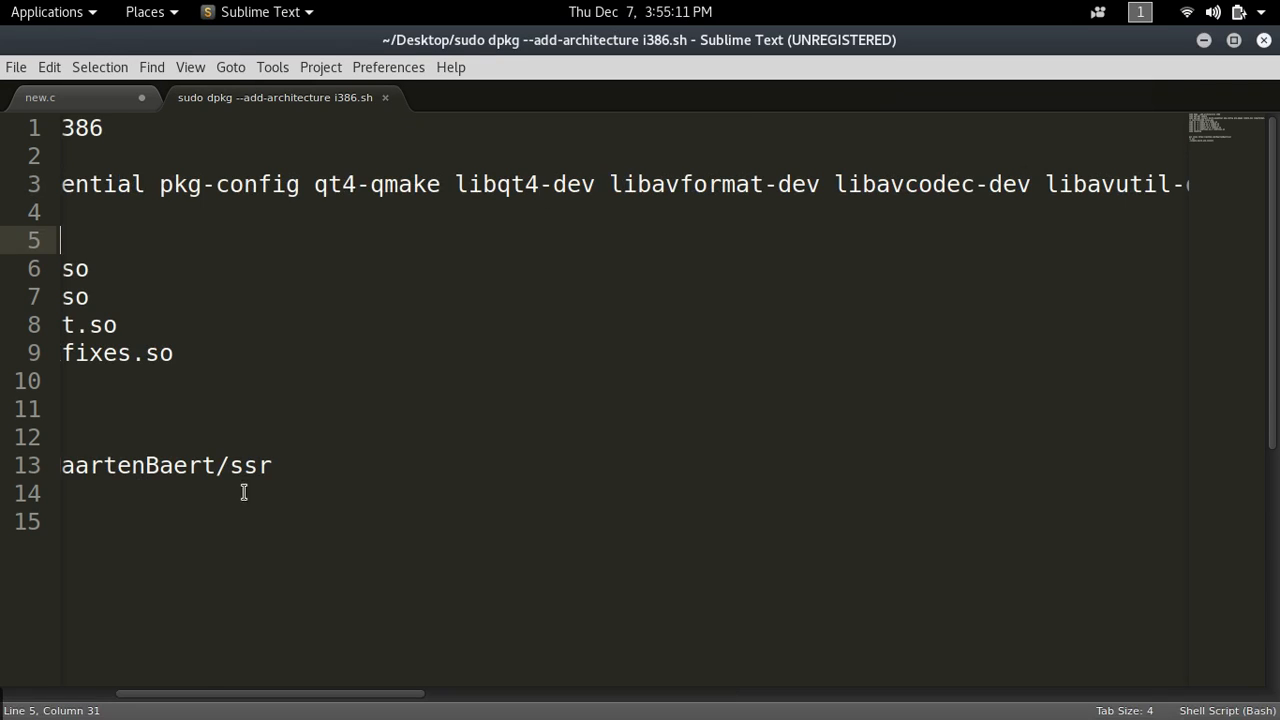
scroll("left", 3)
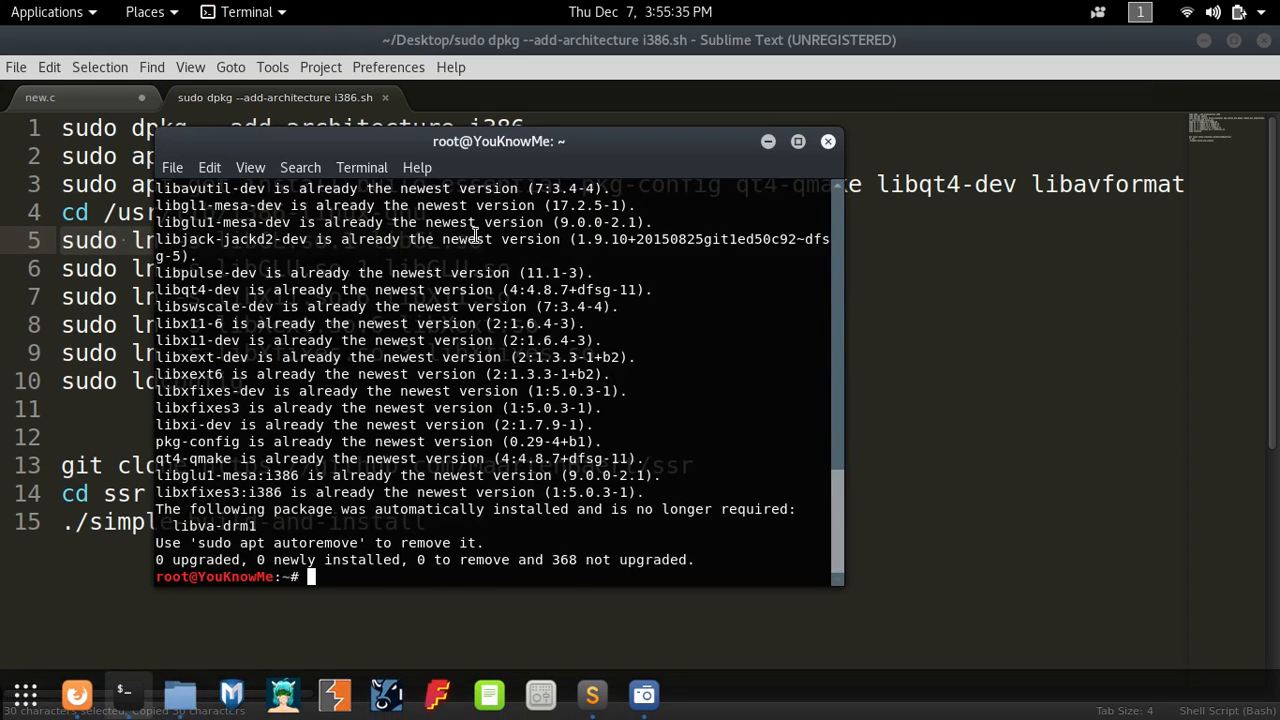
key("Return")
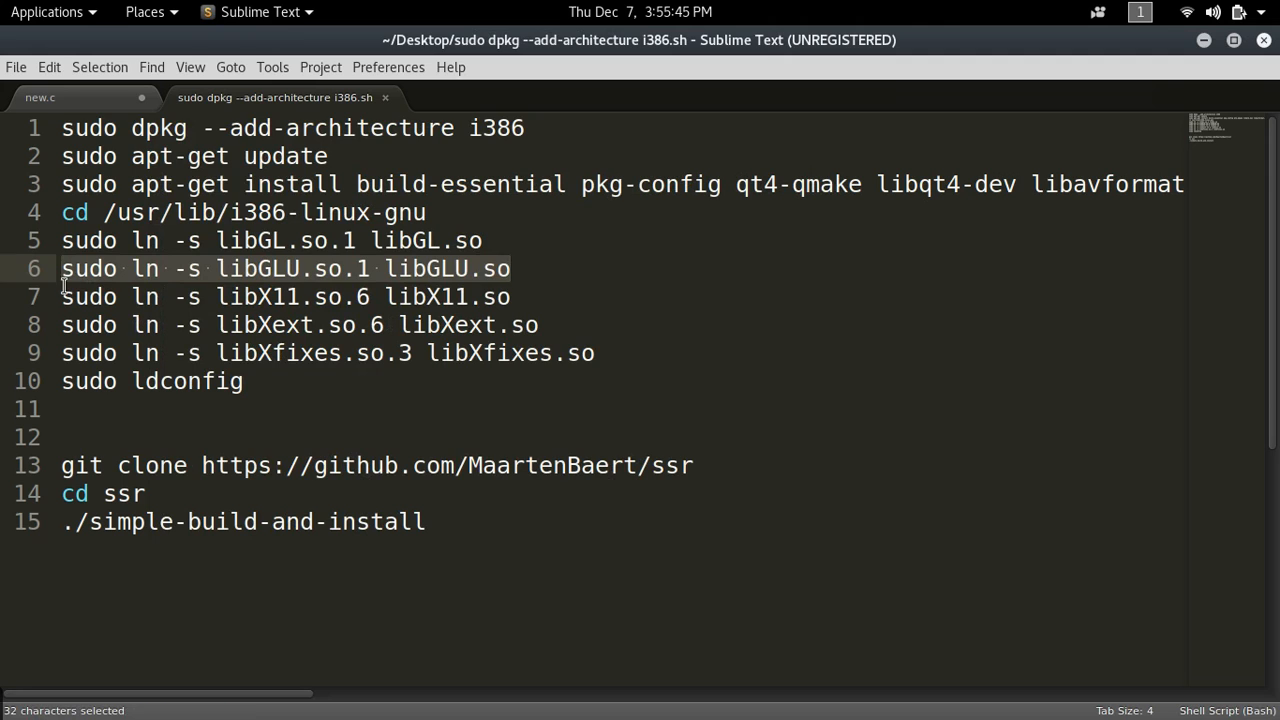
- Copy the libGLU symlink command, then pick the libXfixes link line to copy
key("ctrl+c")
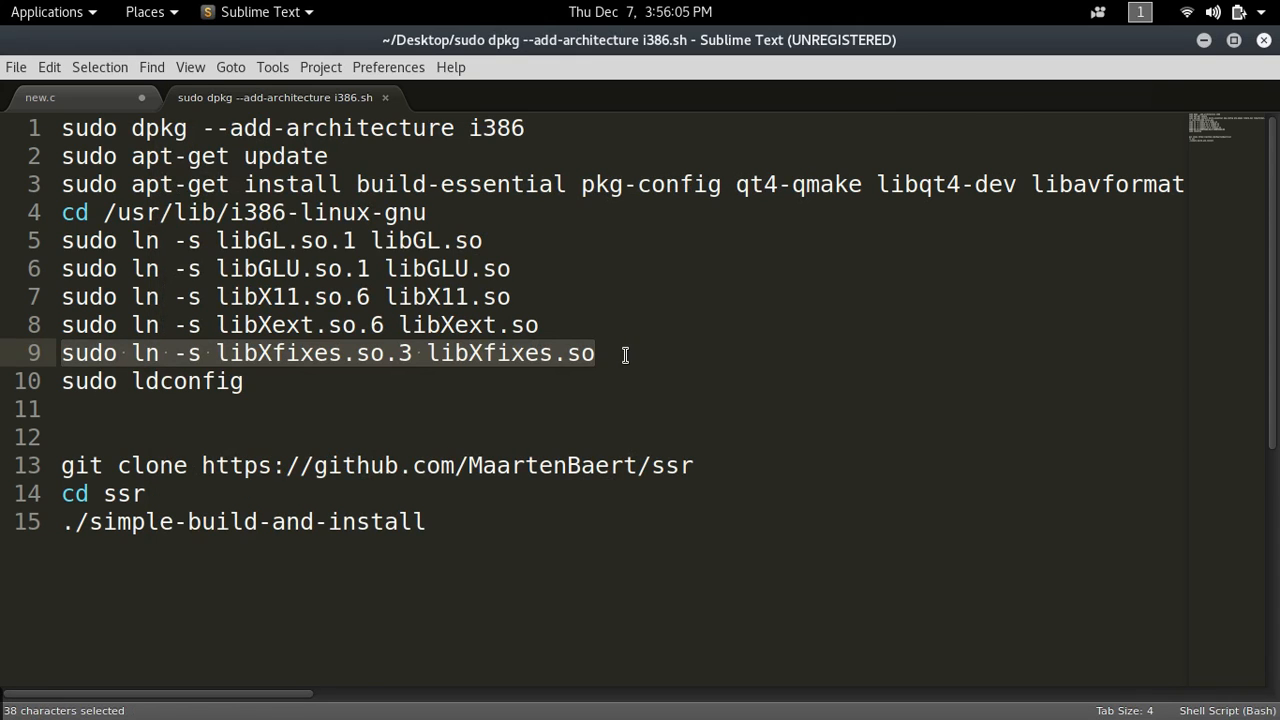
left_click(594, 352)
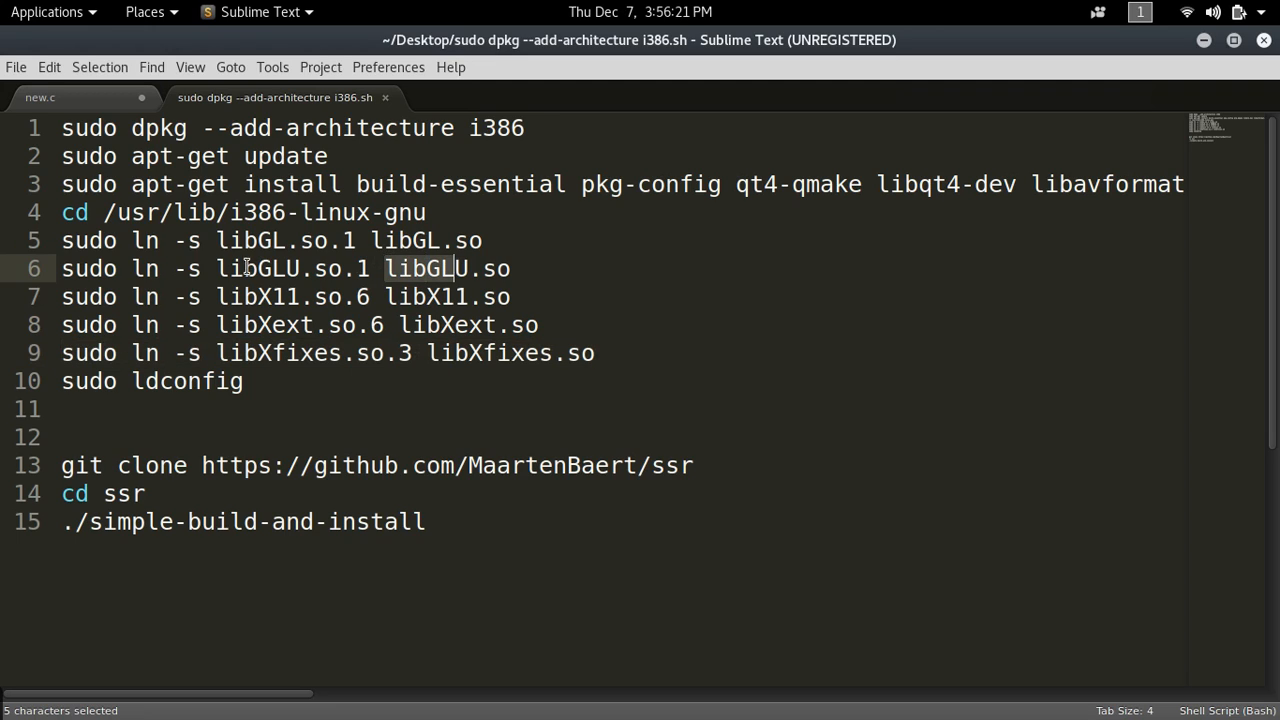
mouse_move(253, 381)
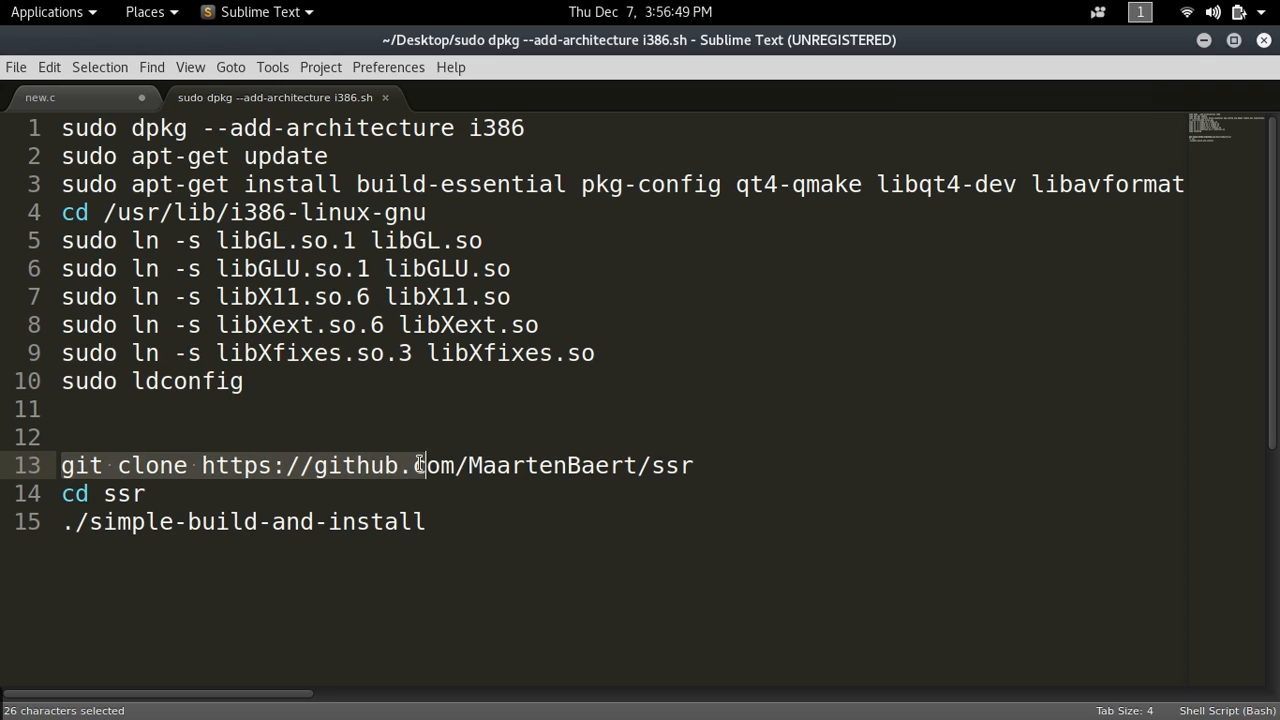
- Select and copy the git clone command for ssr from line 13
left_click_drag(420, 465, 693, 465)
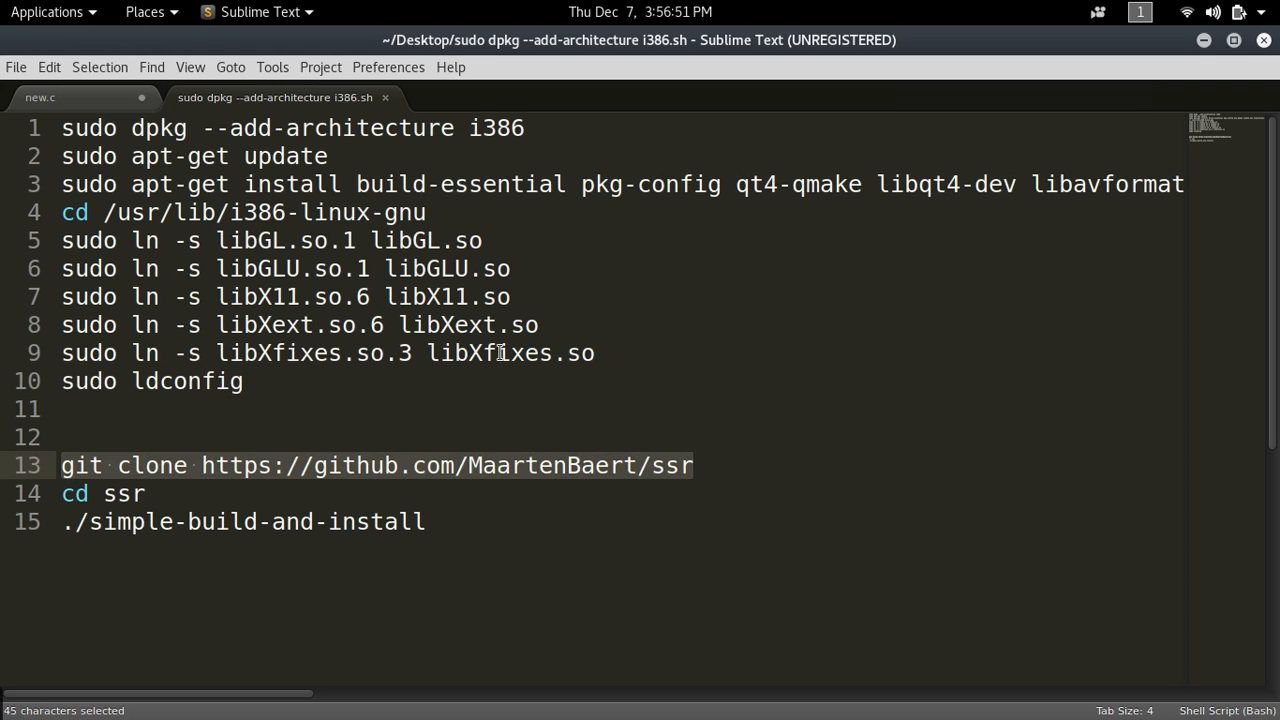
mouse_move(765, 500)
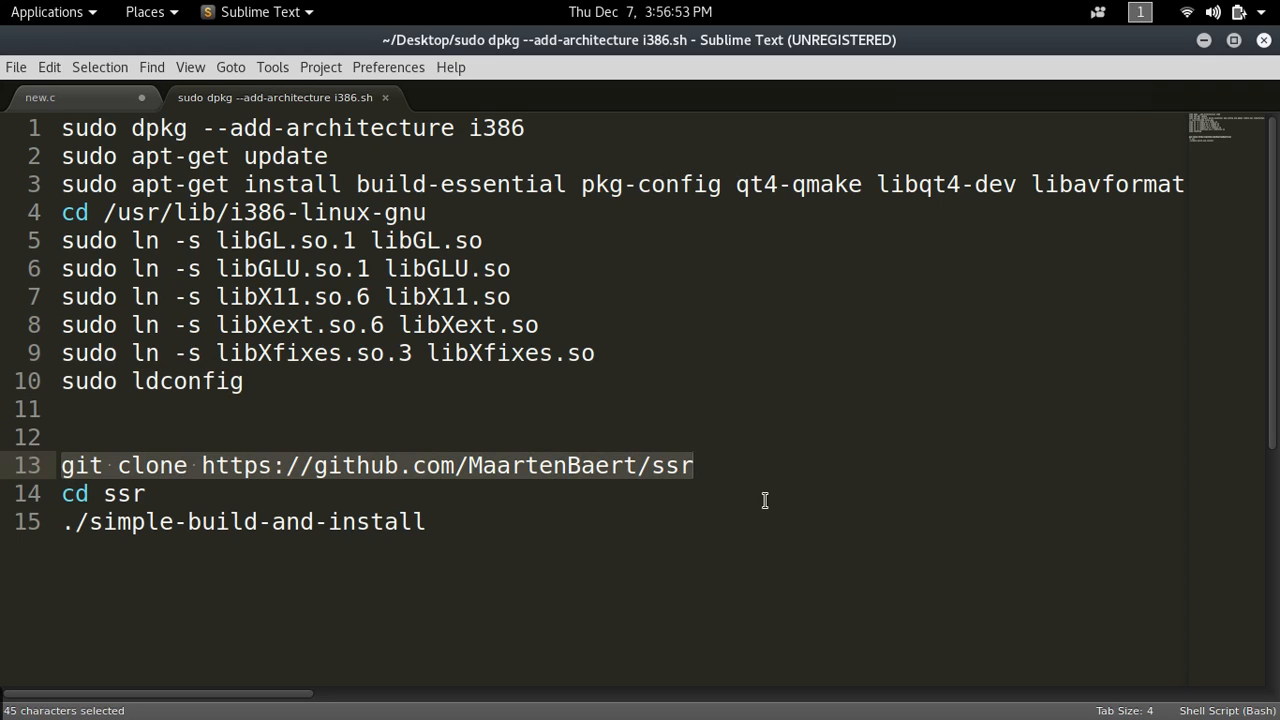
left_click(694, 465)
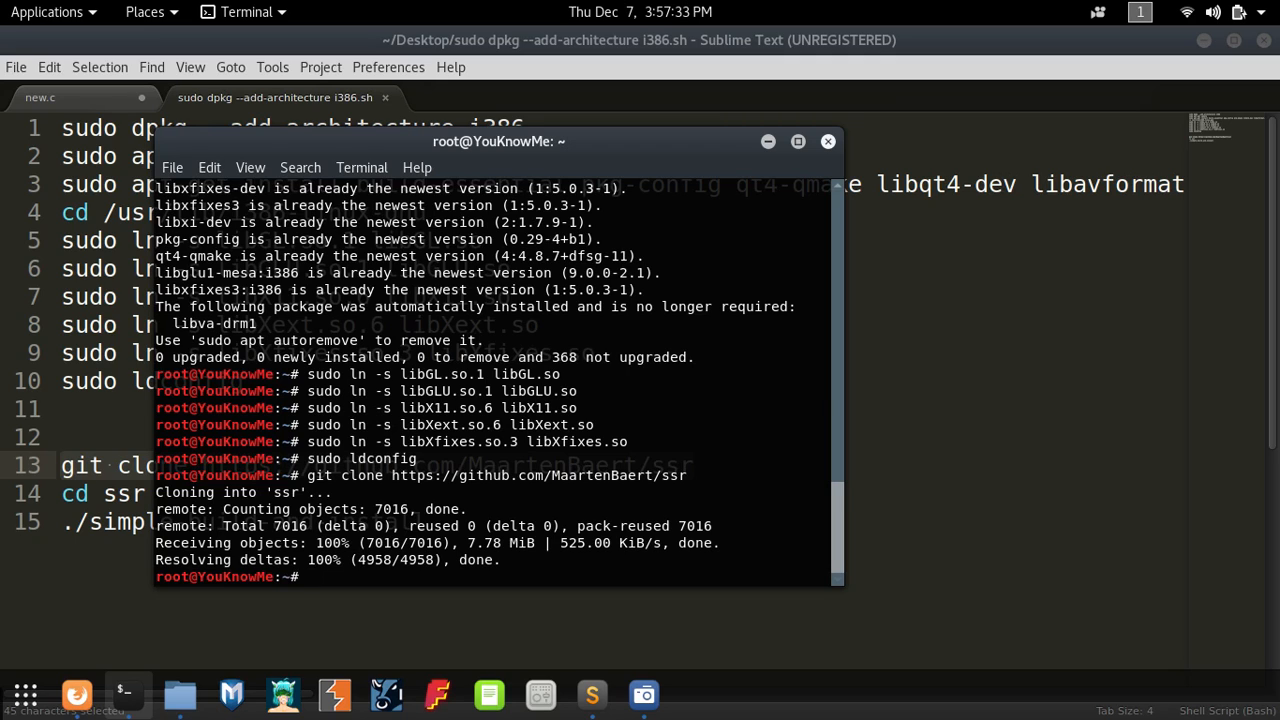
- Confirm the working directory is /root, list it, and cd into ssr
type("pwd")
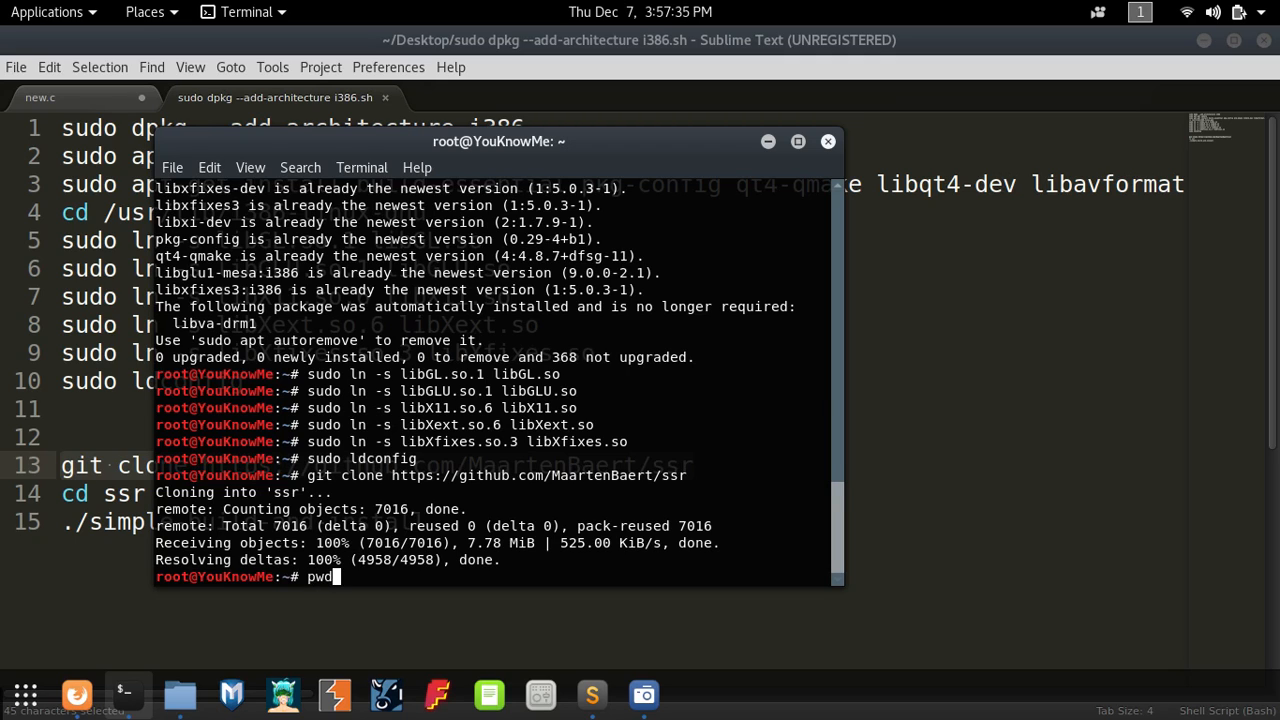
key("Return")
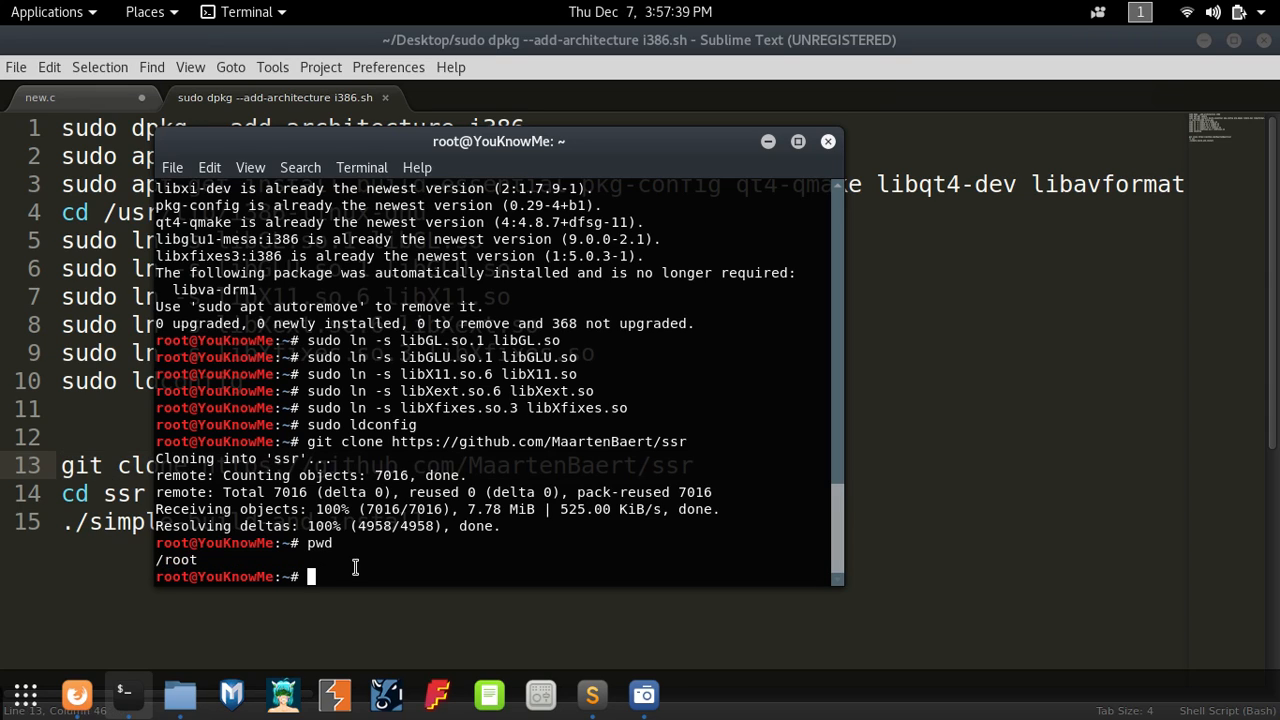
type("ls")
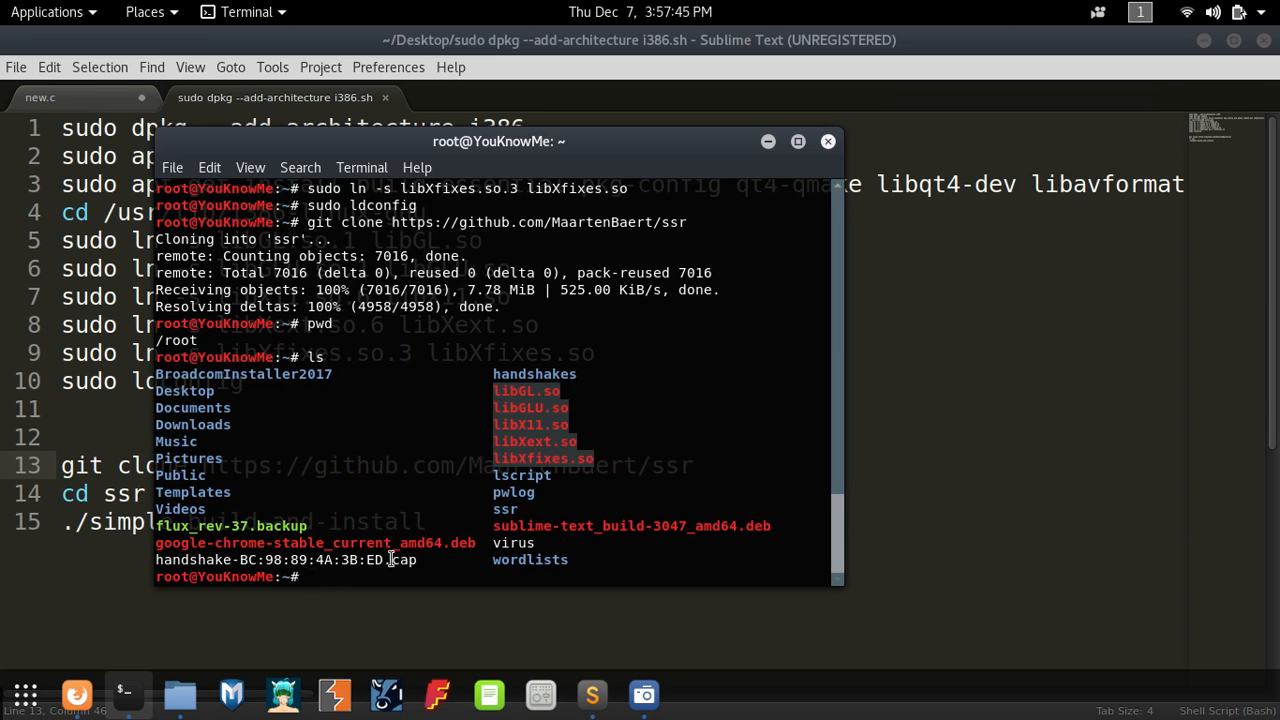
mouse_move(251, 426)
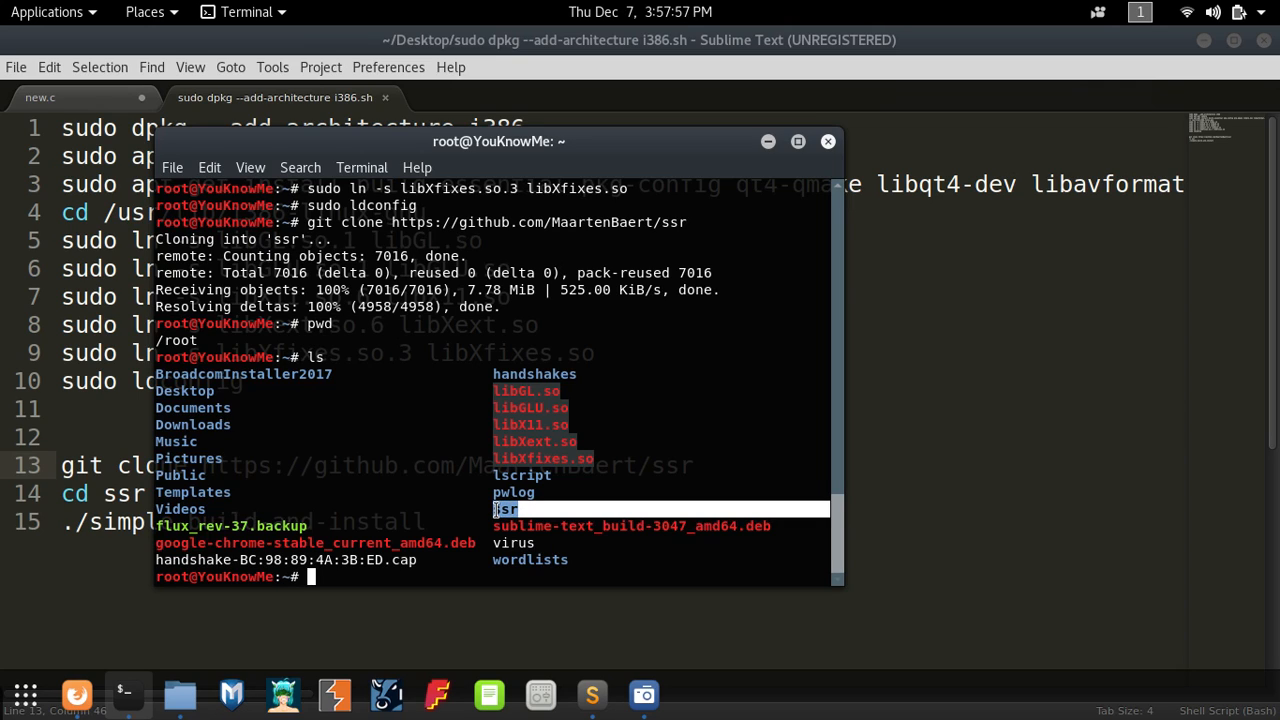
mouse_move(367, 570)
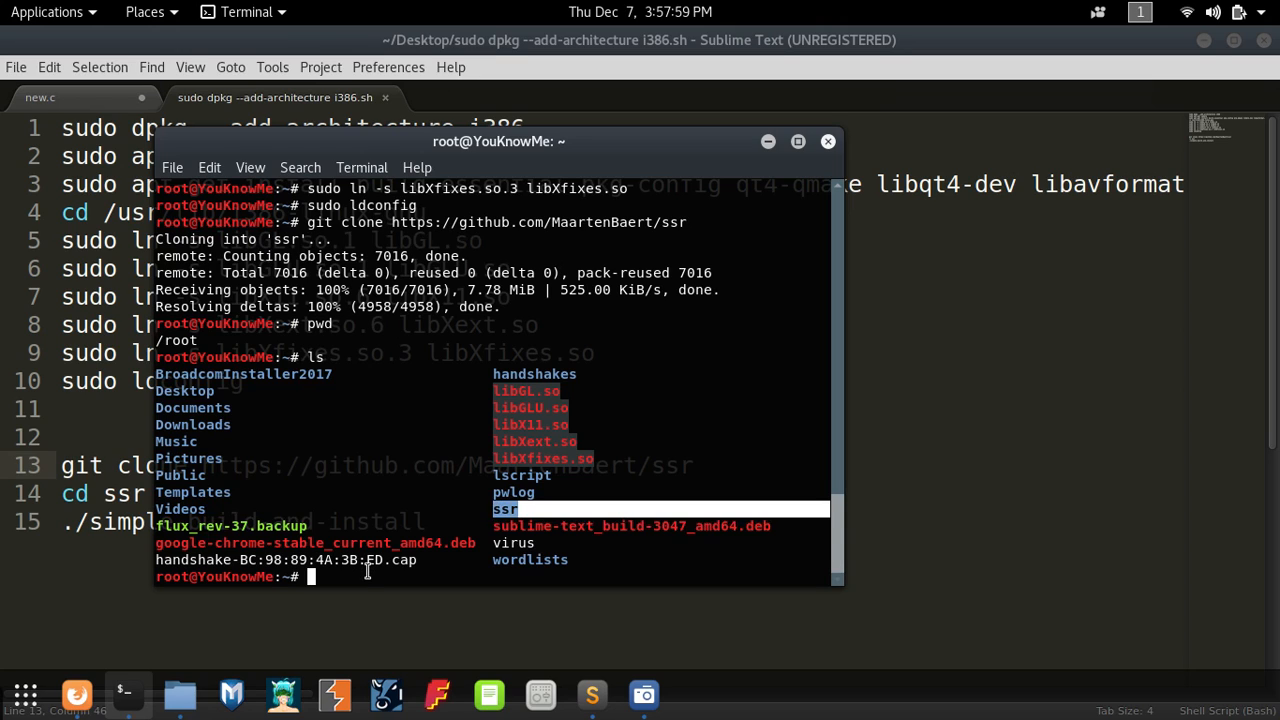
type("cd ss")
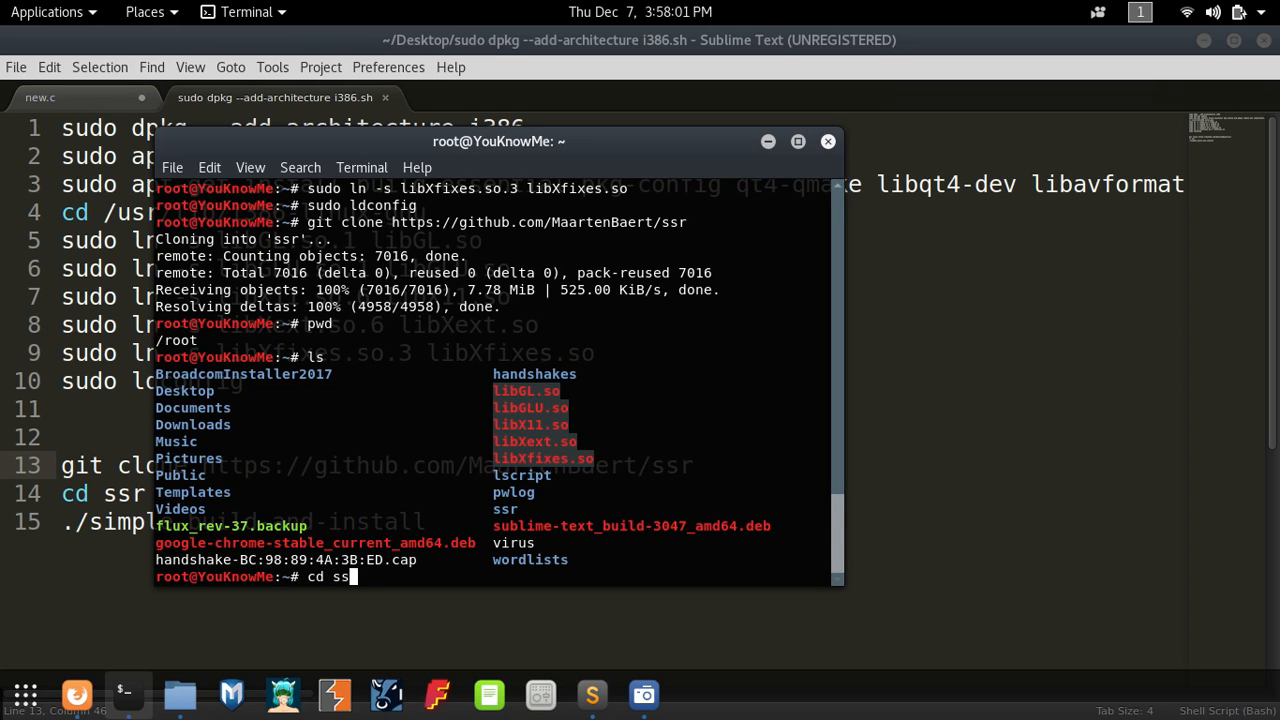
key("Return")
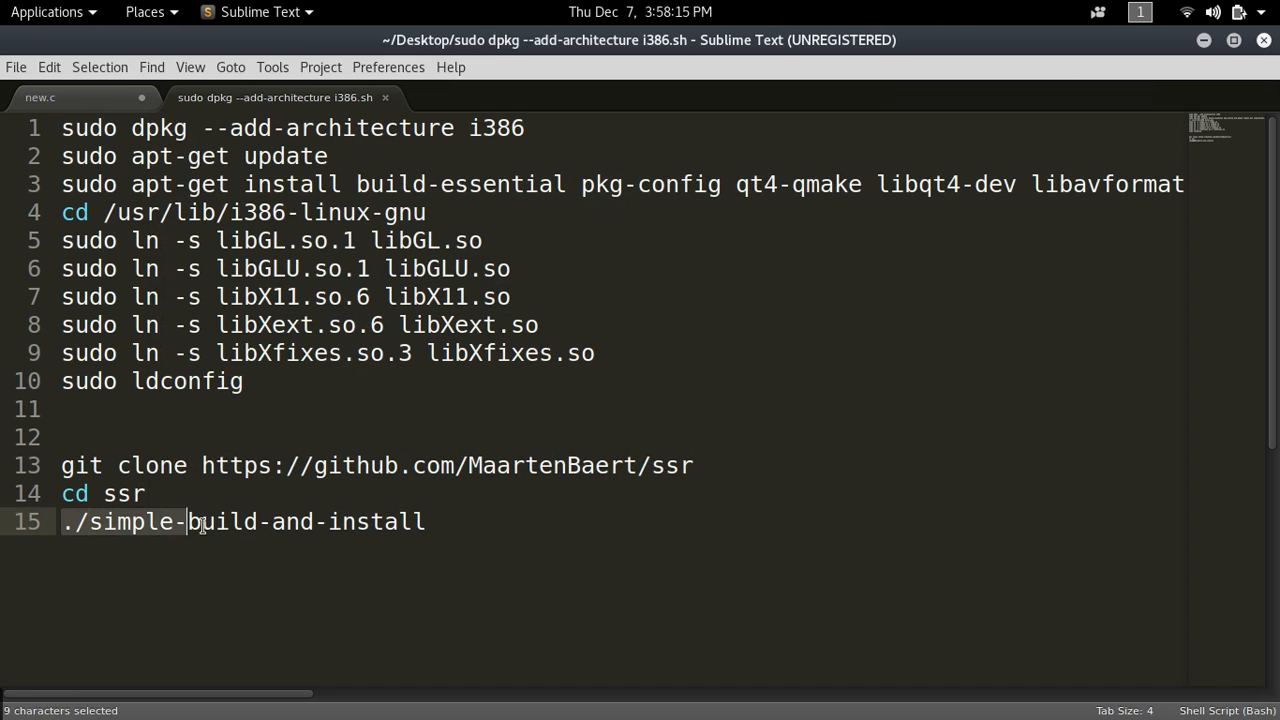
- Select the whole ./simple-build-and-install command on line 15
left_click_drag(189, 521, 425, 521)
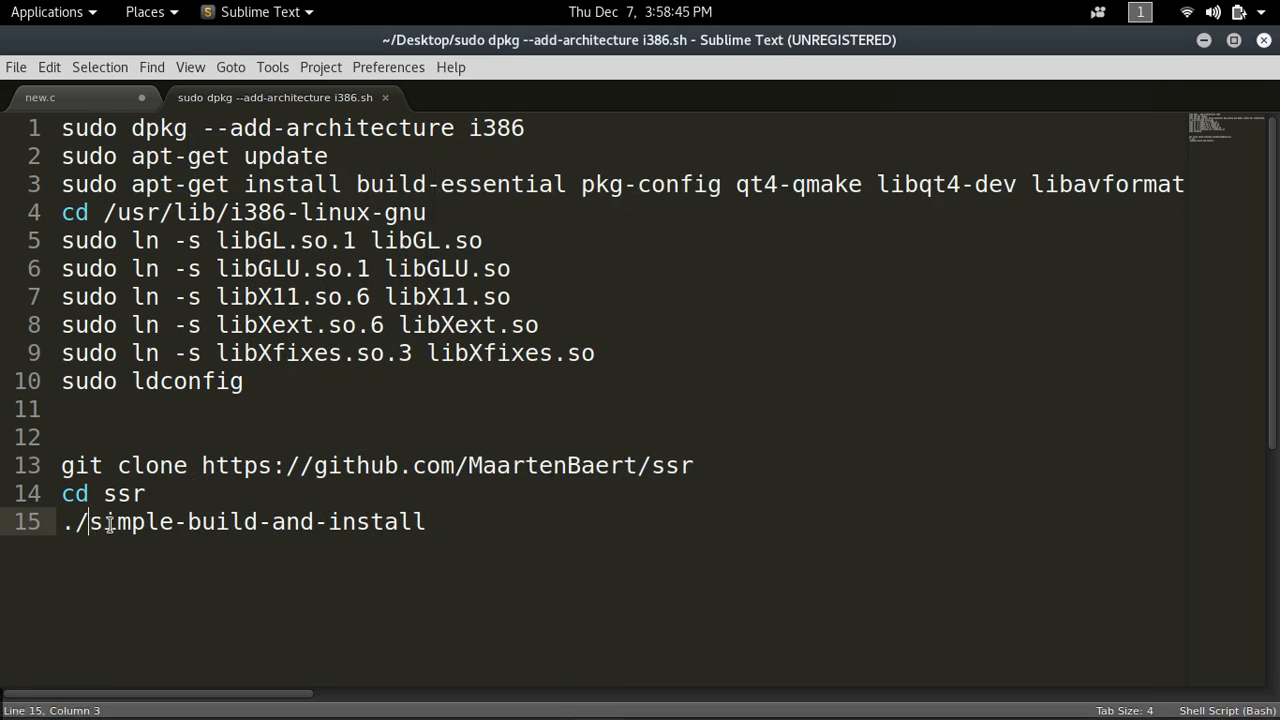
left_click_drag(90, 521, 425, 521)
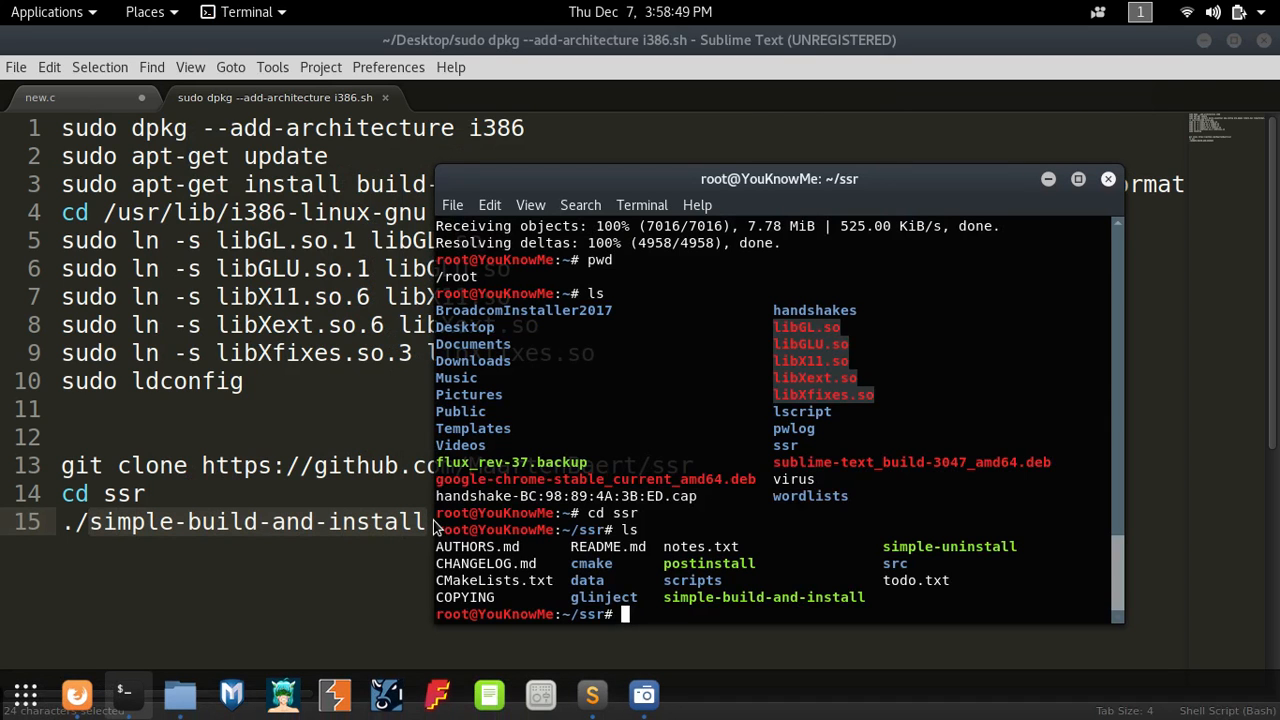
mouse_move(180, 693)
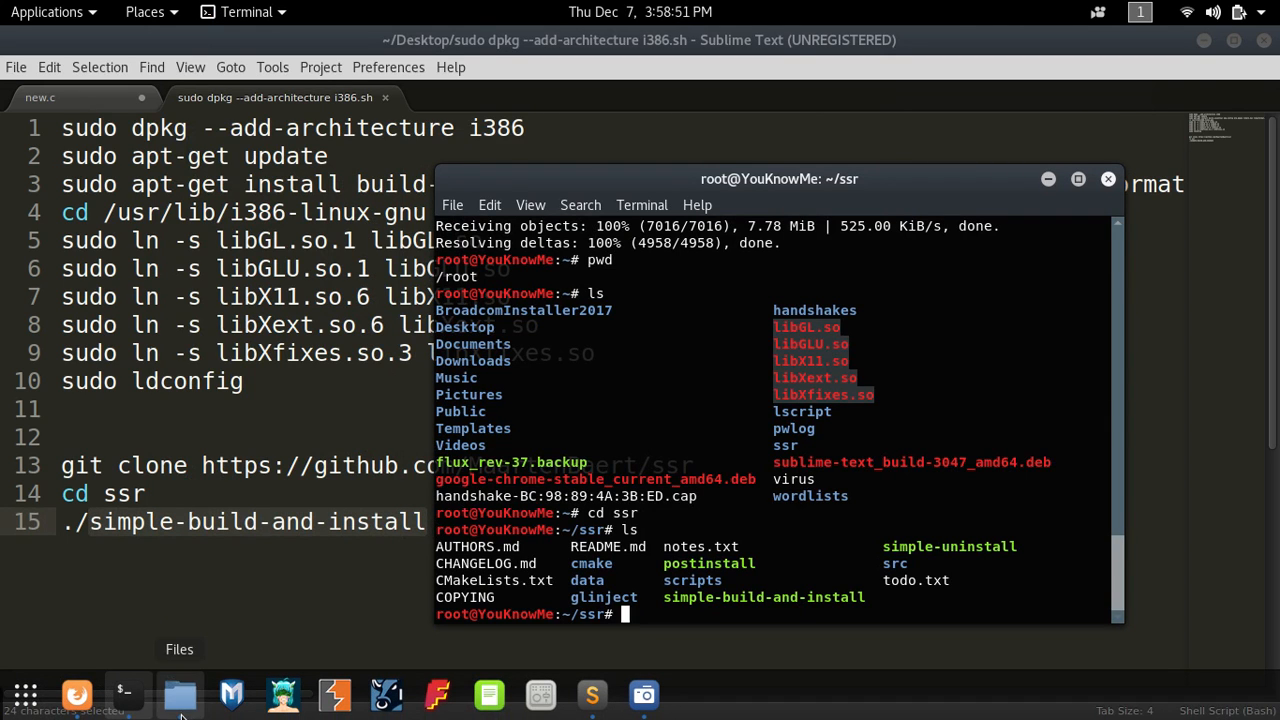
- Launch Files and open simple-build-and-install with the Text Editor
left_click(179, 693)
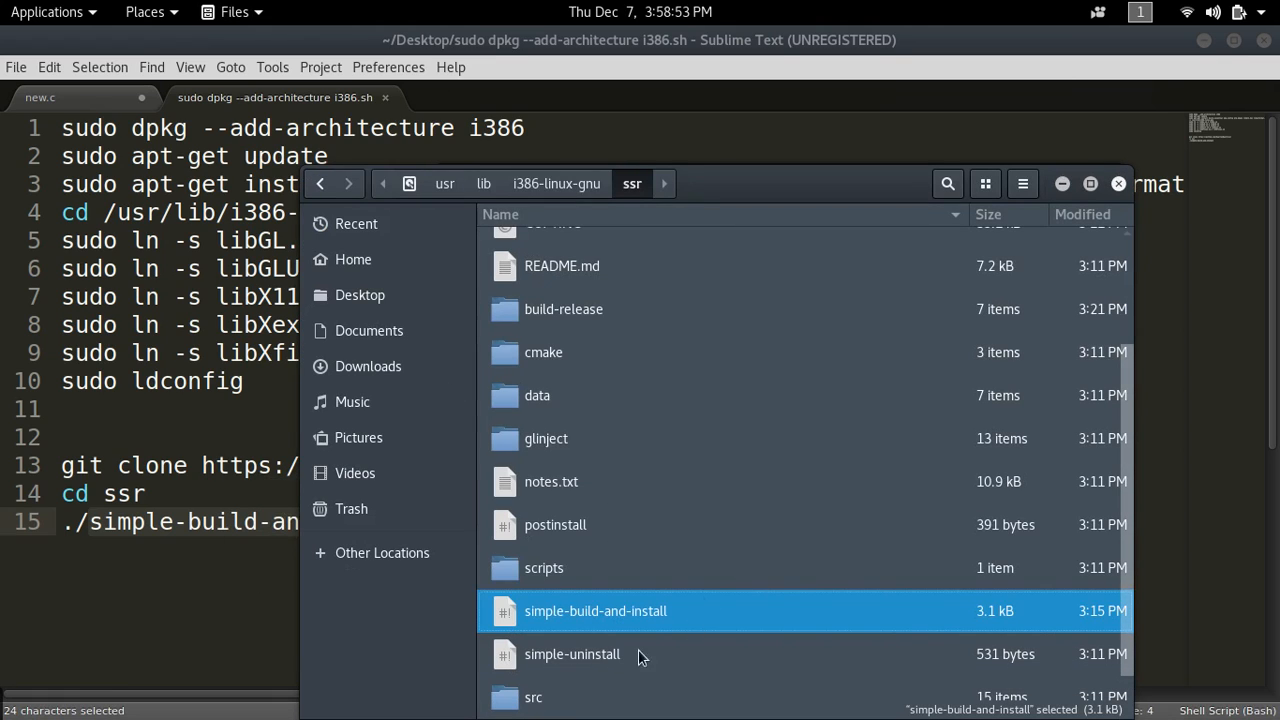
mouse_move(485, 191)
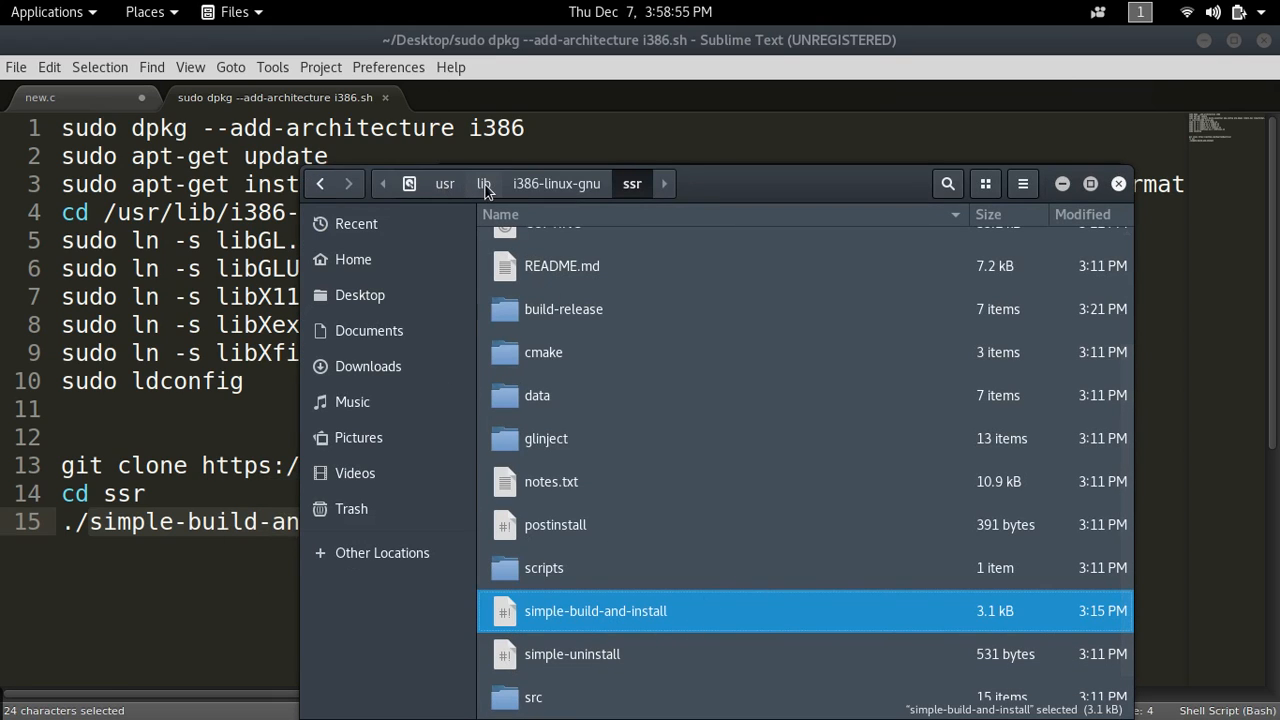
mouse_move(590, 190)
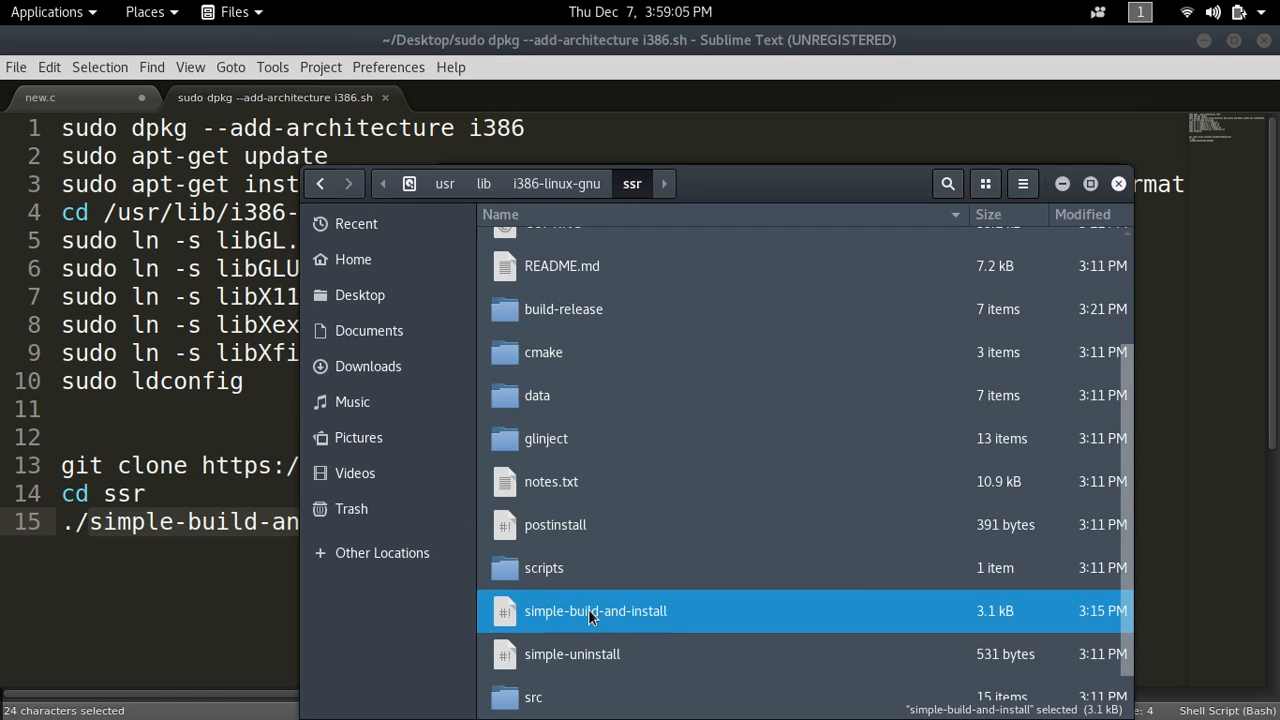
right_click(595, 611)
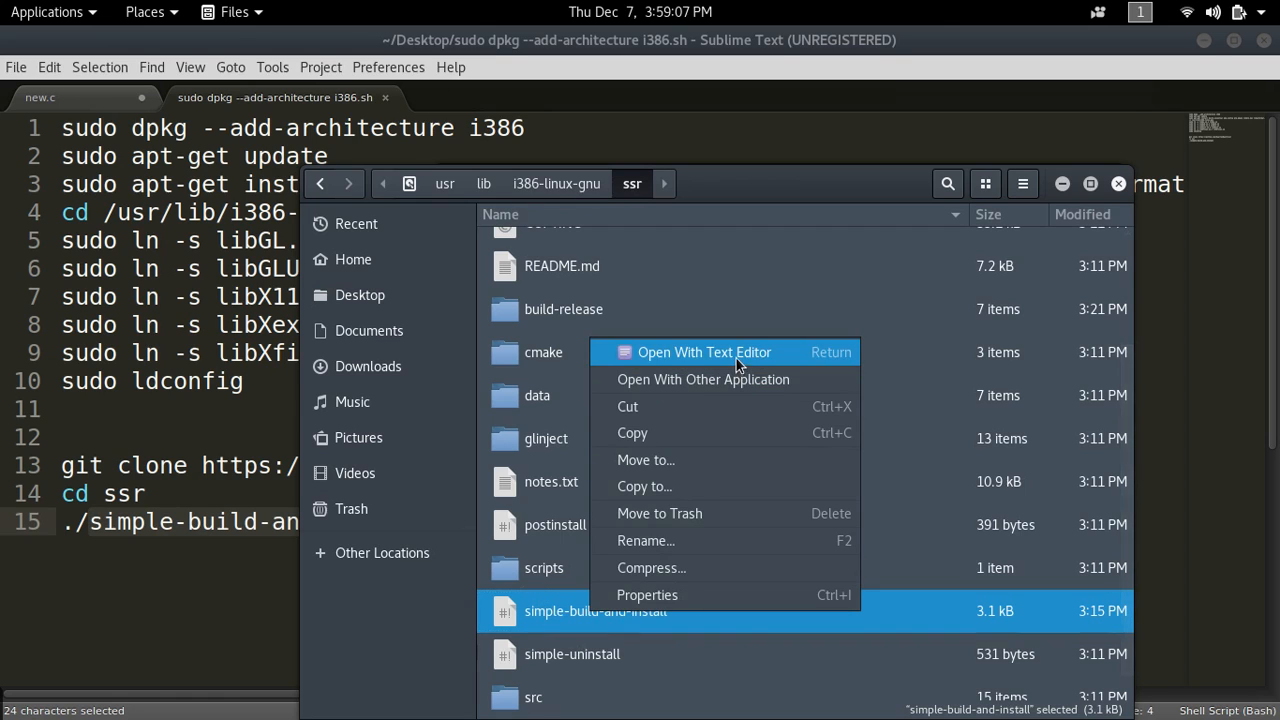
left_click(704, 352)
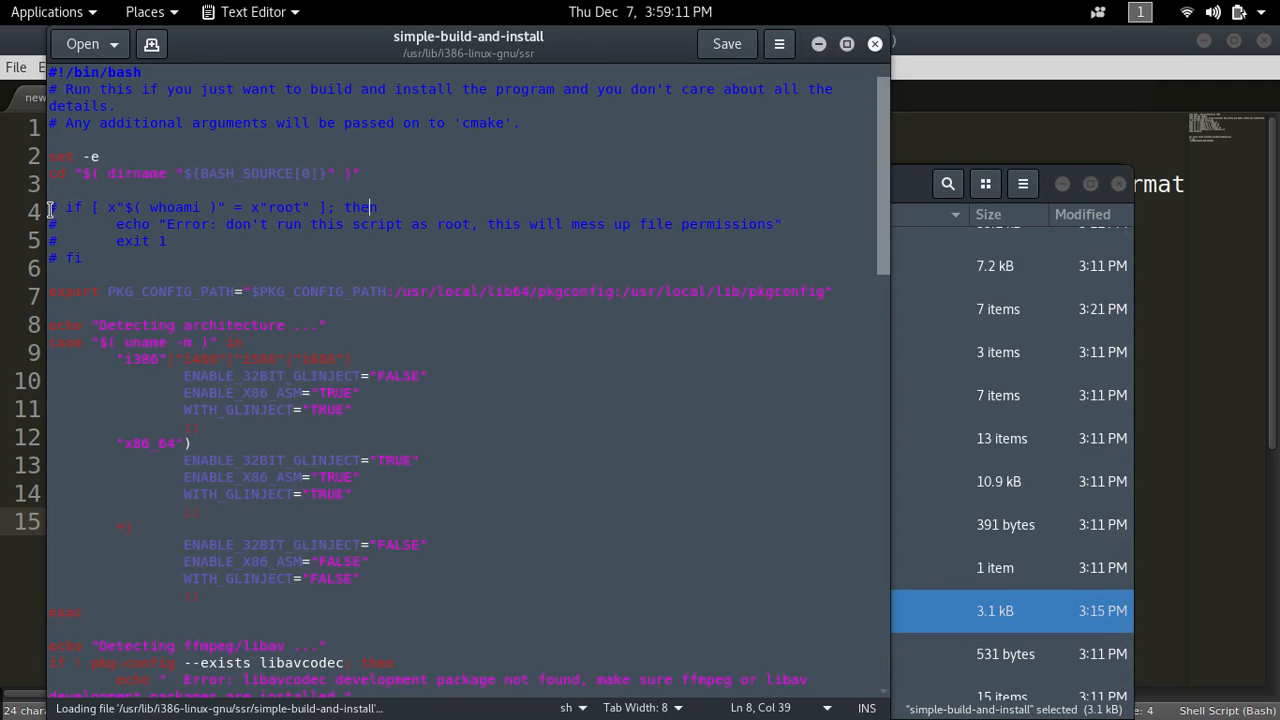
- Verify the if/echo/exit/fi root-check lines all start with #
left_click_drag(65, 207, 90, 257)
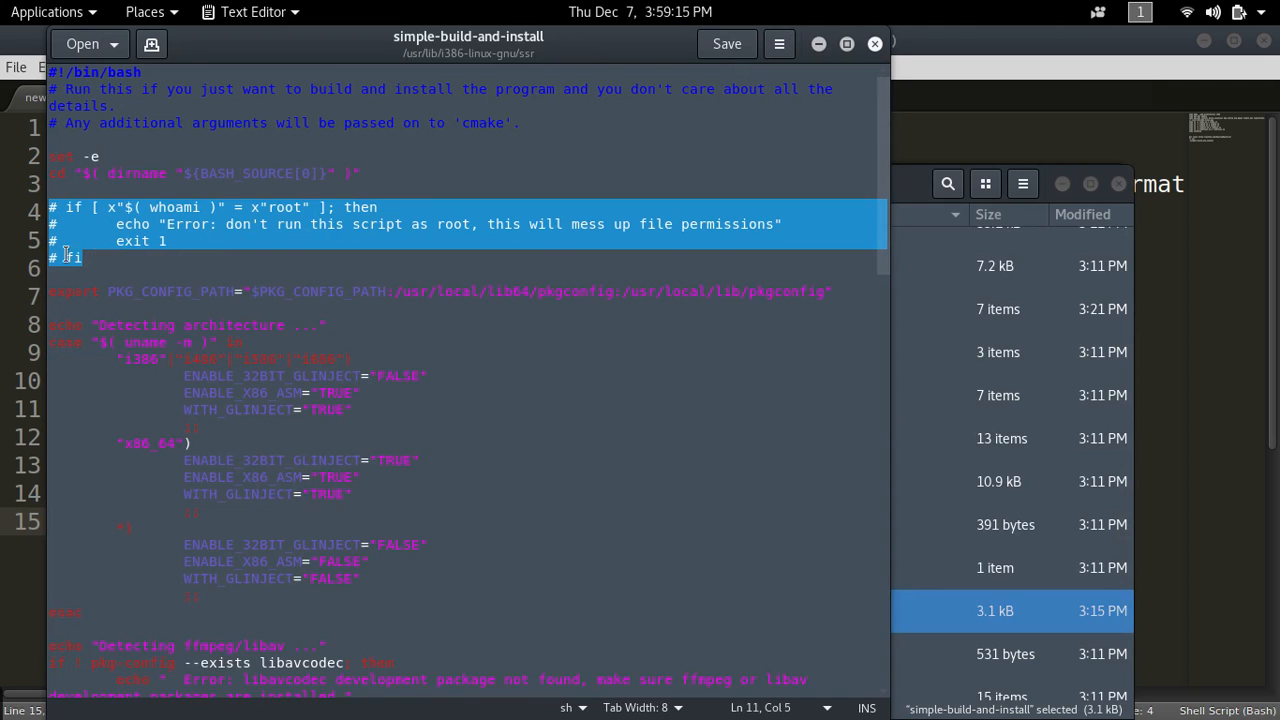
left_click(226, 293)
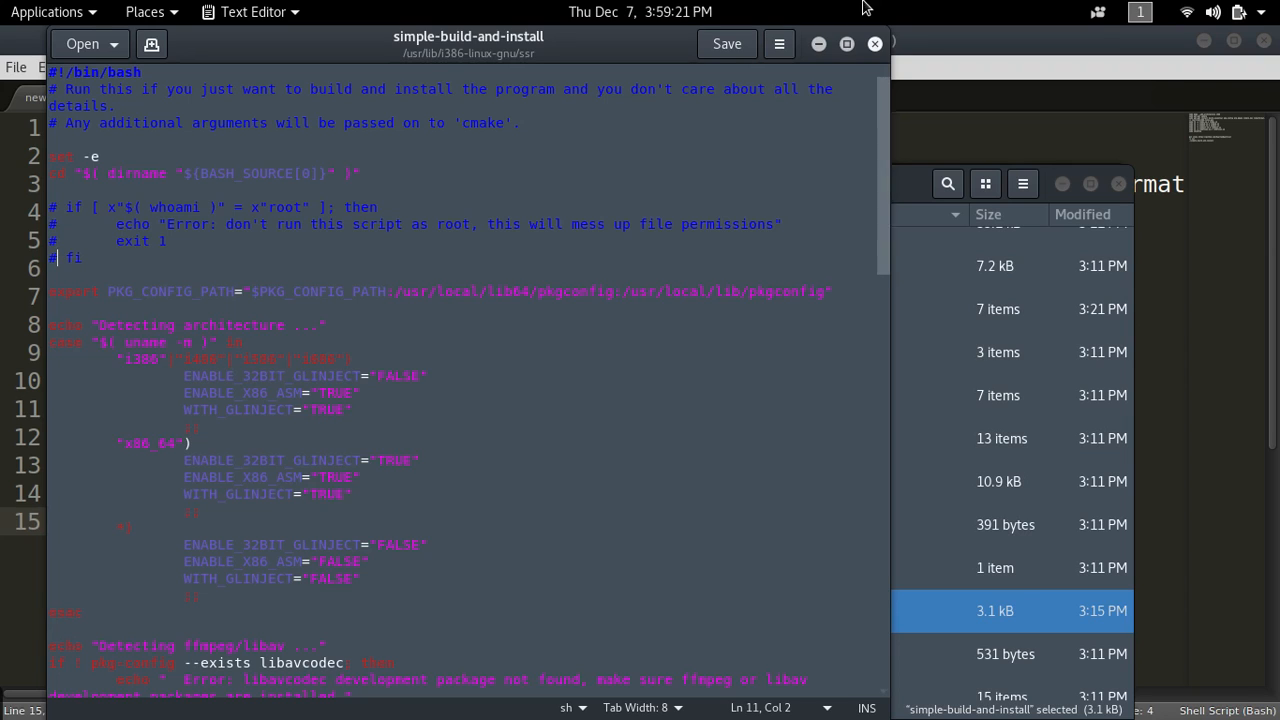
left_click(727, 43)
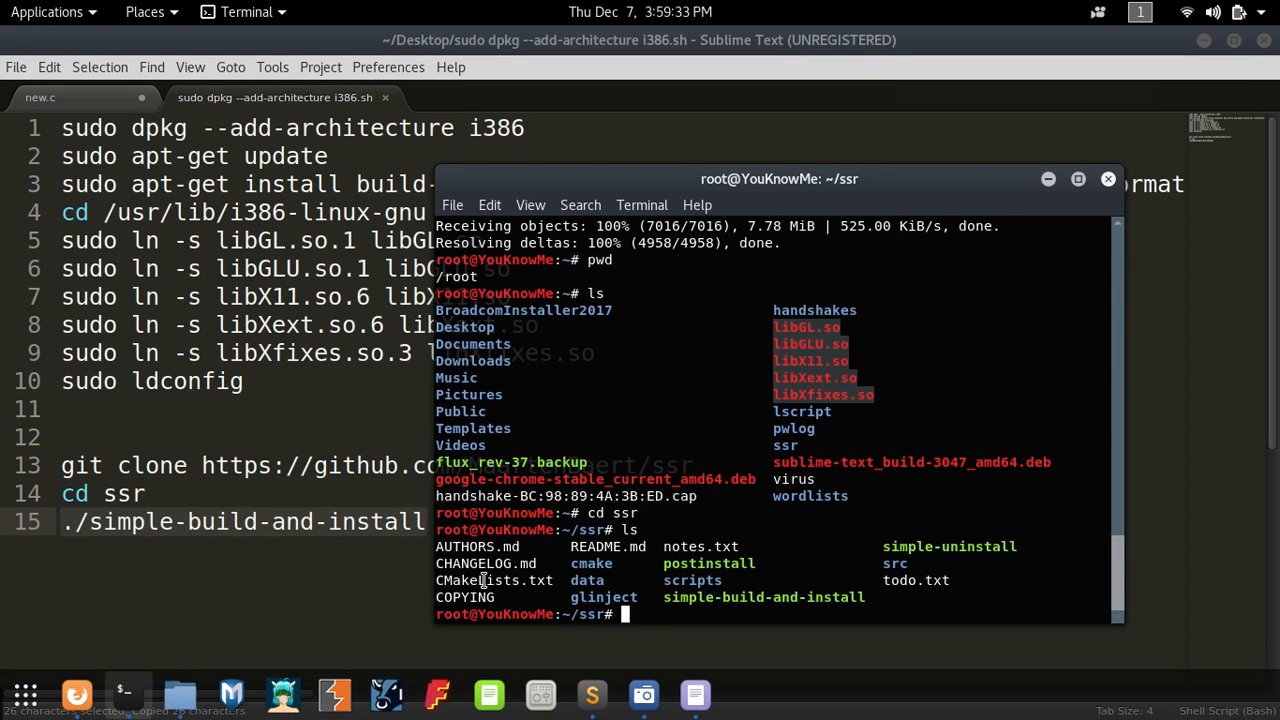
- Run ./simple-build-and-install in ssr, which refuses to run as root
key("Return")
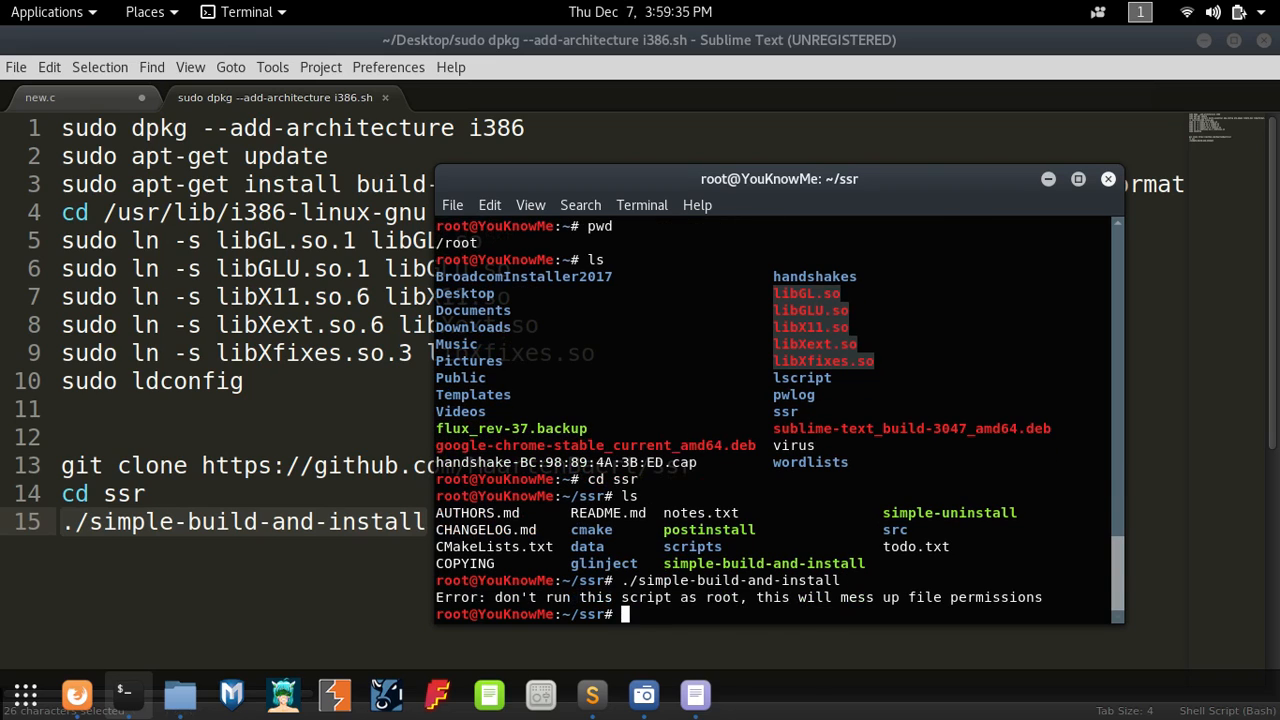
mouse_move(618, 592)
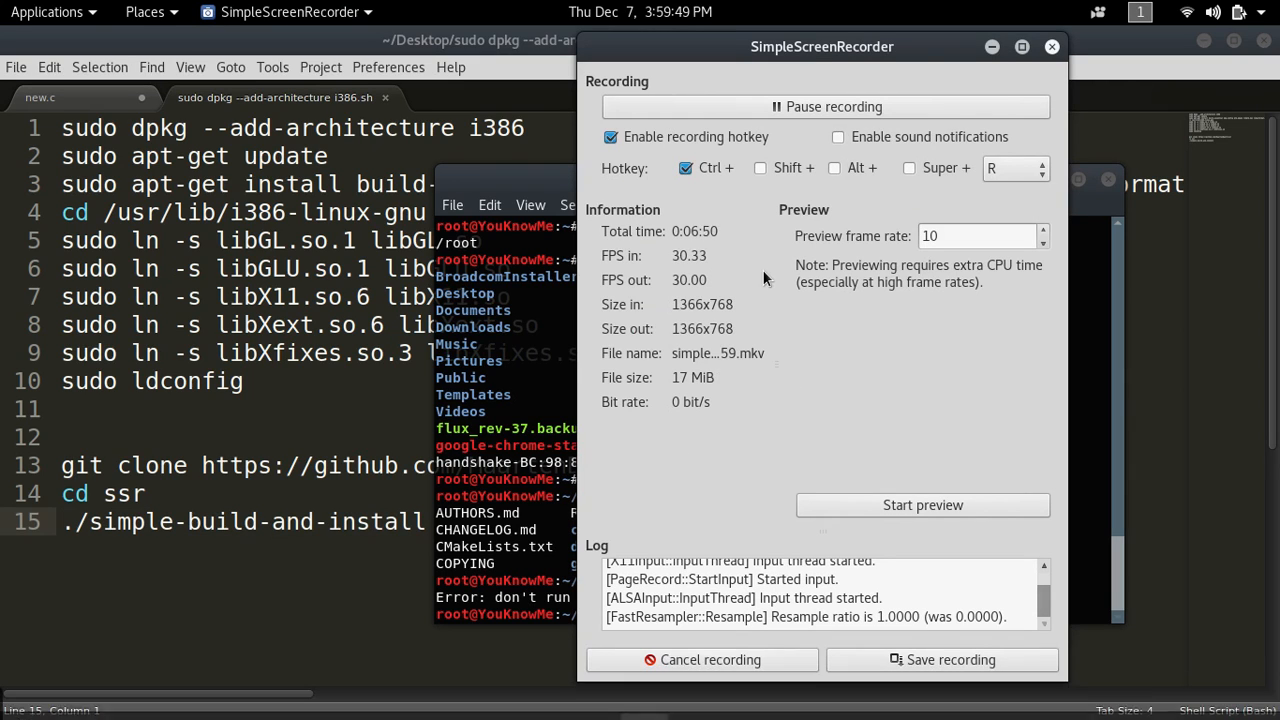
mouse_move(890, 60)
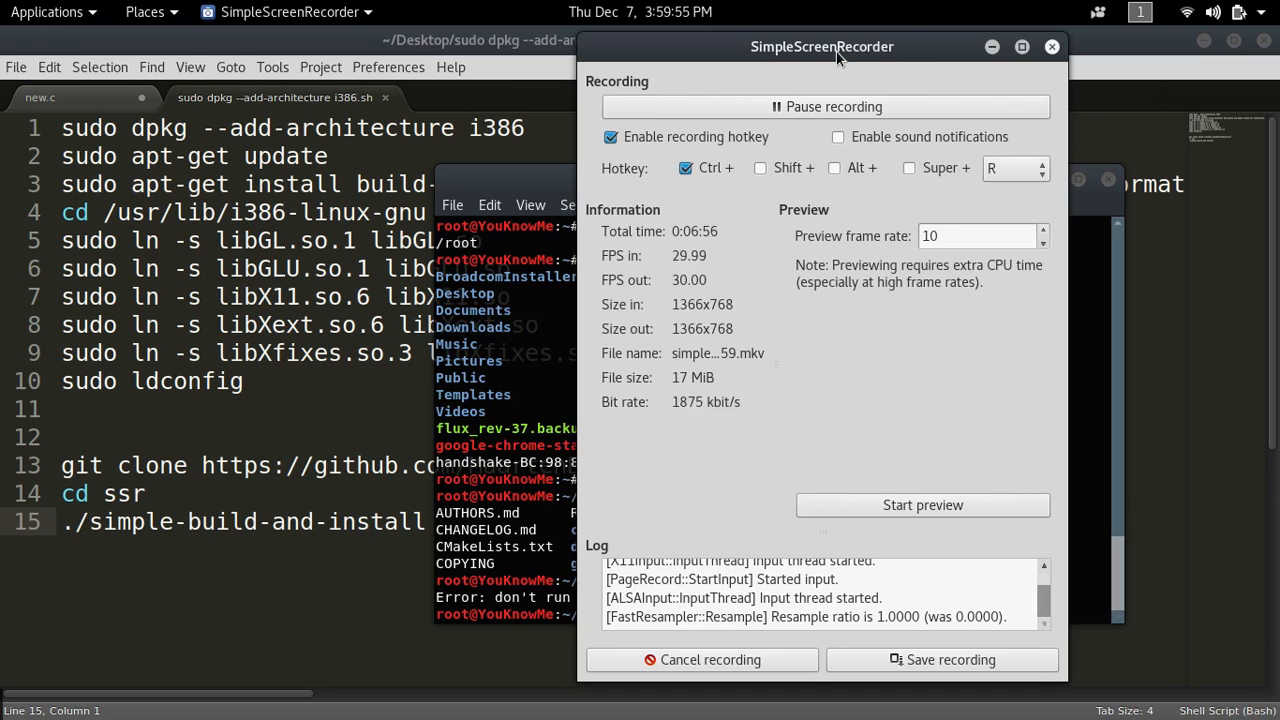
mouse_move(958, 58)
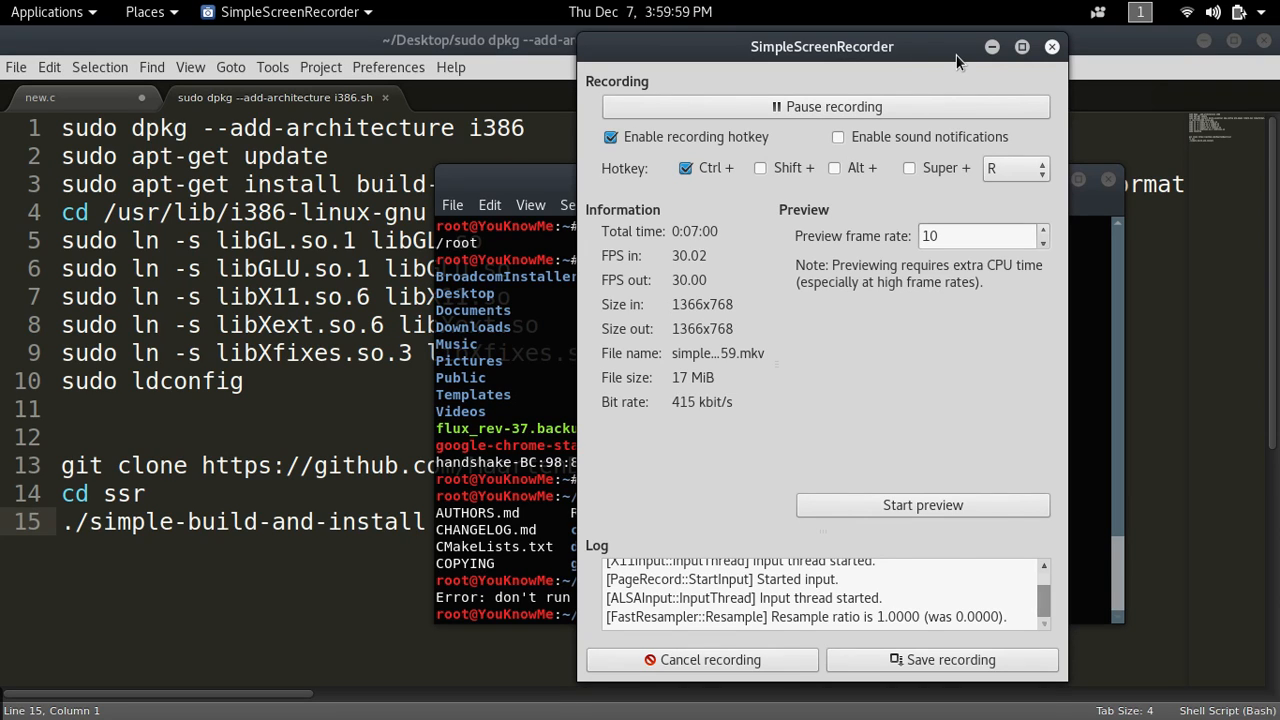
mouse_move(885, 70)
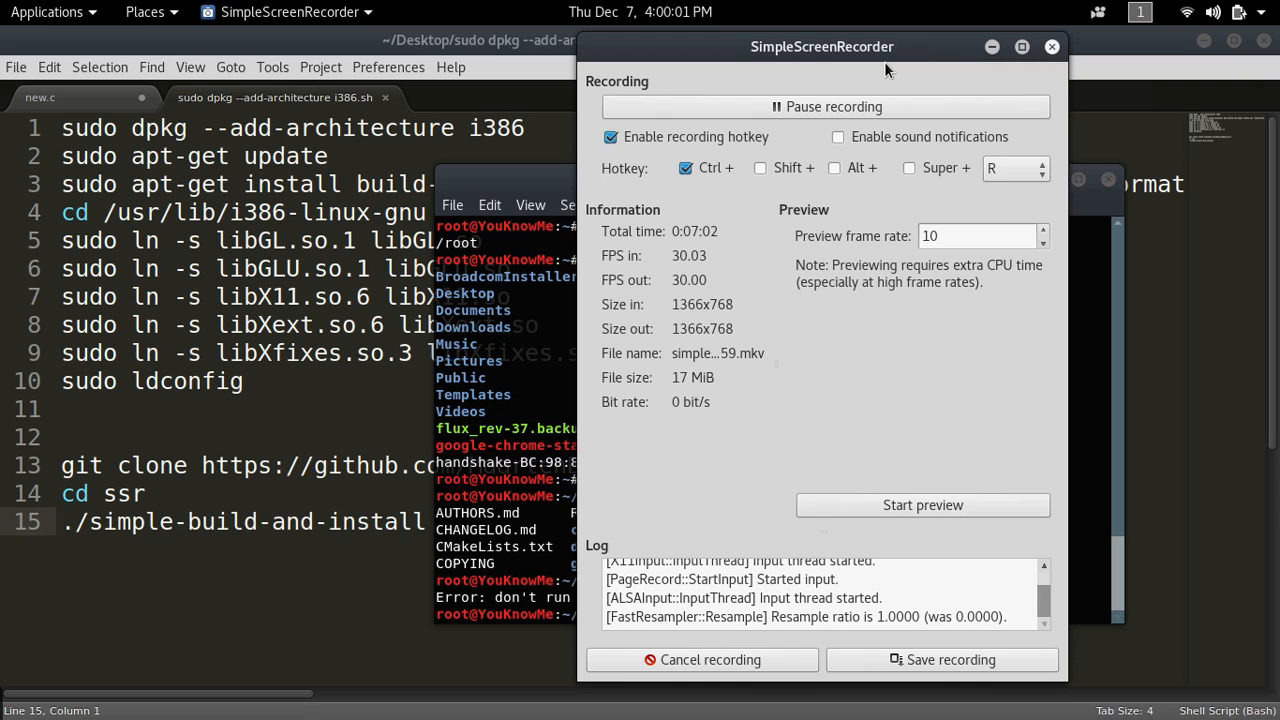